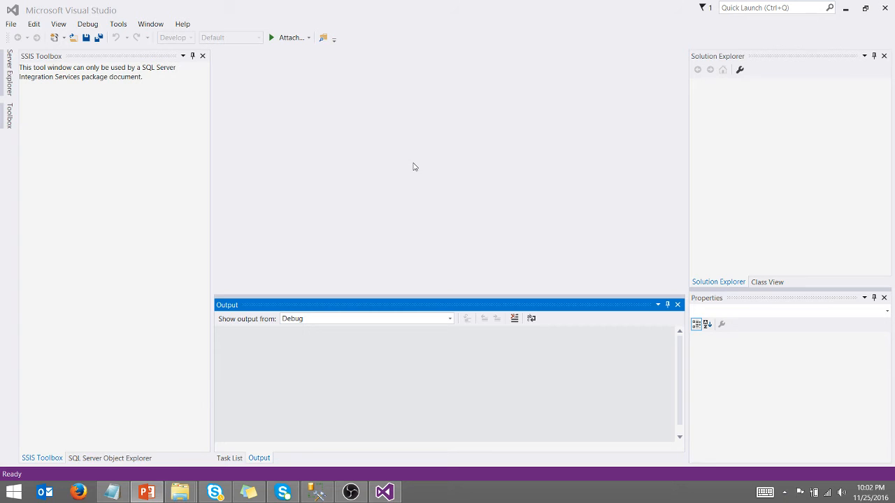
pyautogui.moveTo(325, 142)
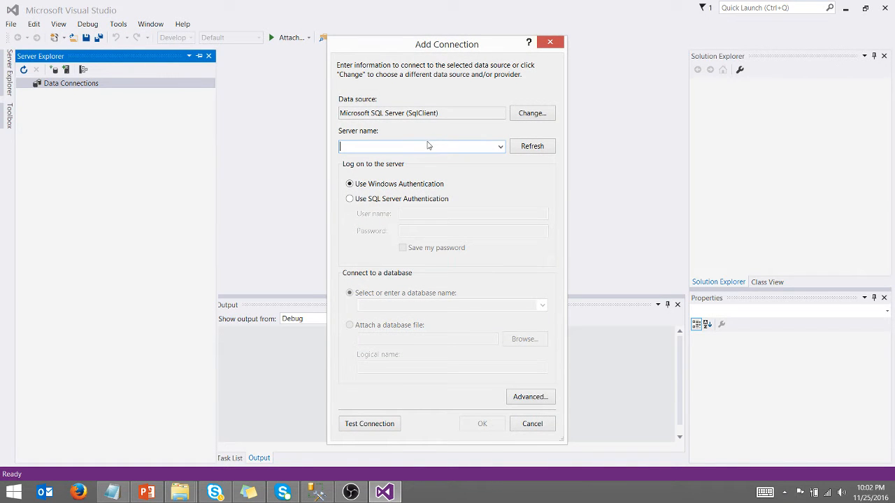
# Connect to LOCALHOST\SQLEXPRESS, pick the FDIC database and confirm the connection test succeeds.
pyautogui.write('LOCALHOST\\SQLEXPRESS')
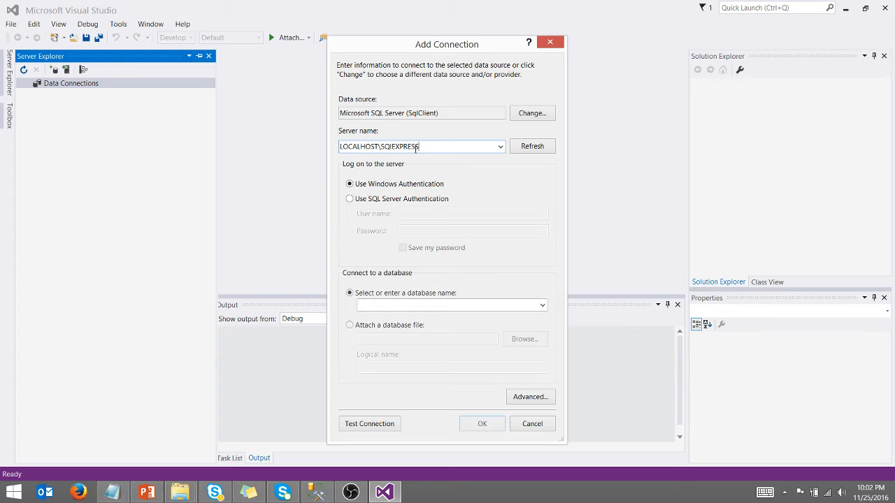
pyautogui.click(543, 304)
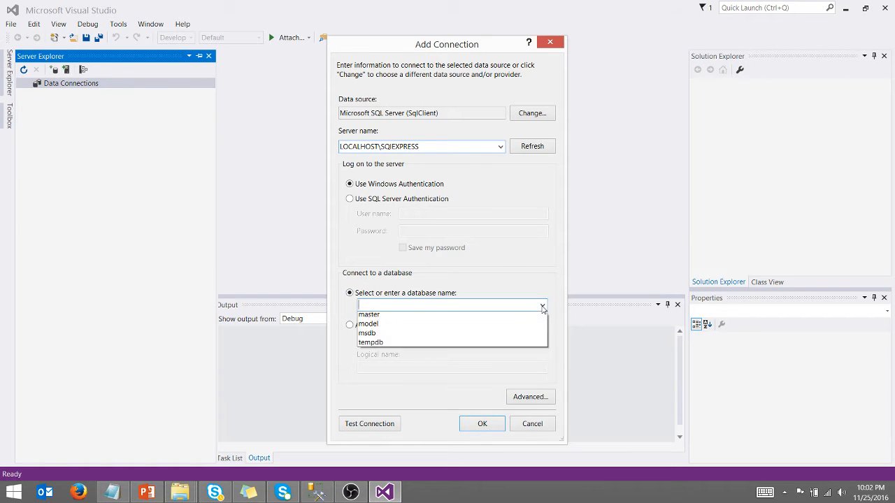
pyautogui.click(542, 305)
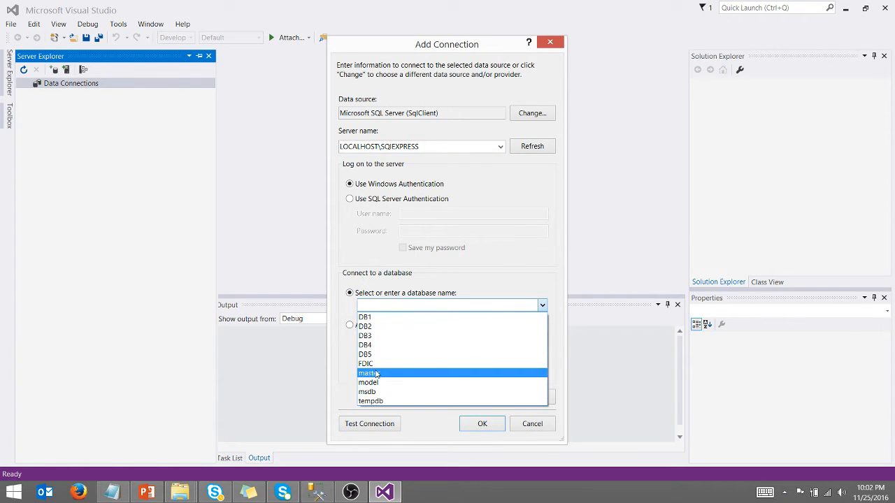
pyautogui.click(365, 363)
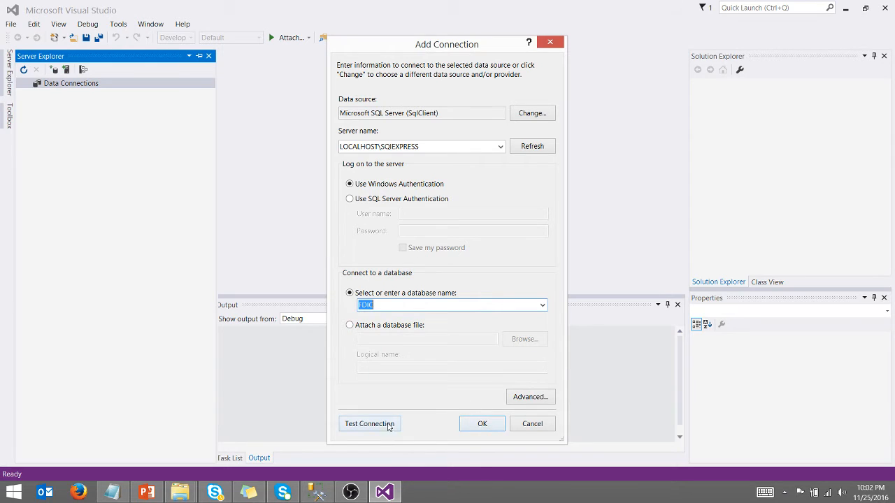
pyautogui.click(369, 424)
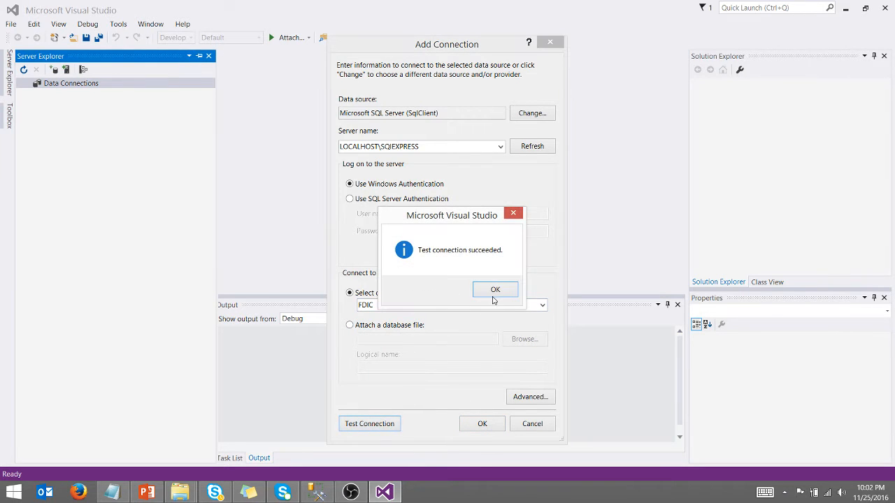
pyautogui.click(495, 289)
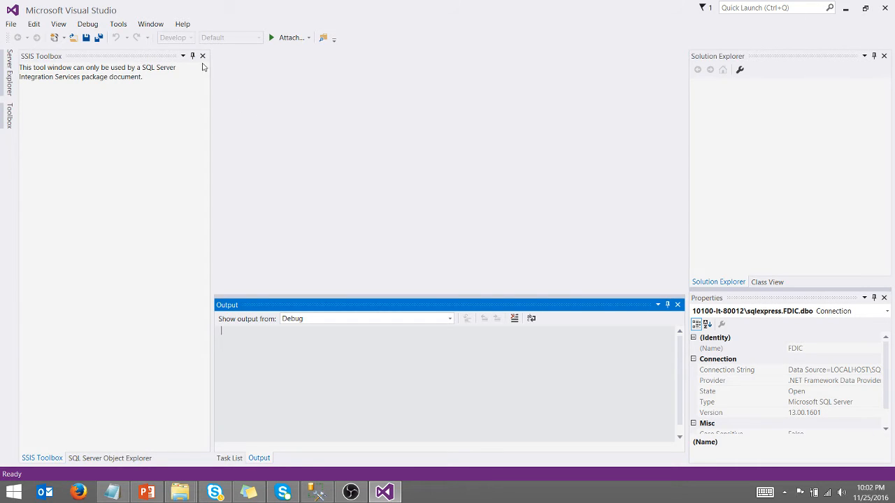
# Create Integration Services Project2 from the Business Intelligence templates with Package.dtsx open.
pyautogui.click(109, 458)
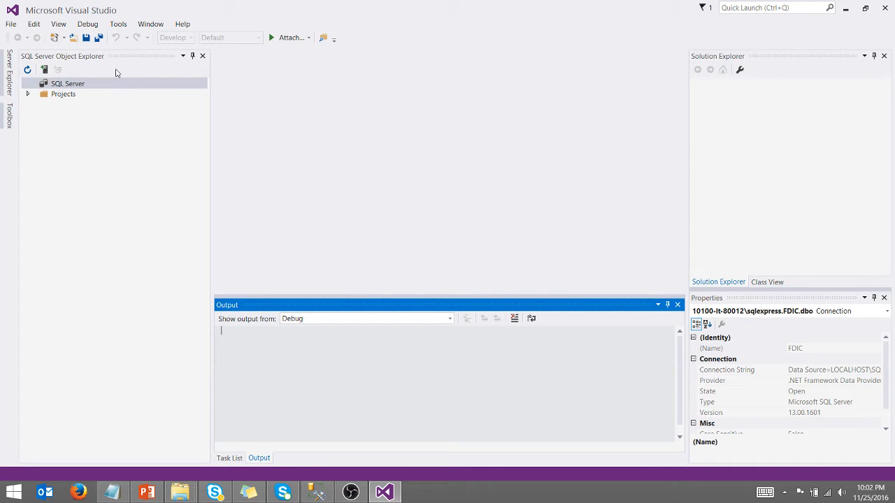
pyautogui.moveTo(54, 37)
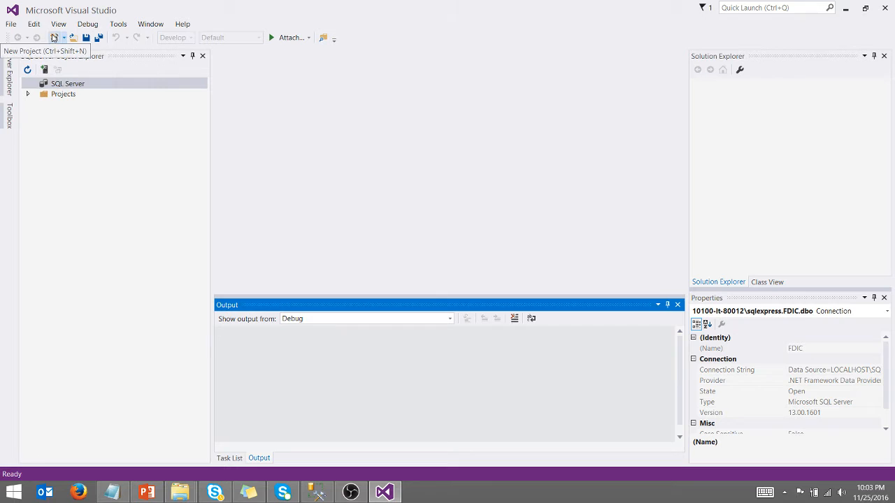
pyautogui.click(53, 36)
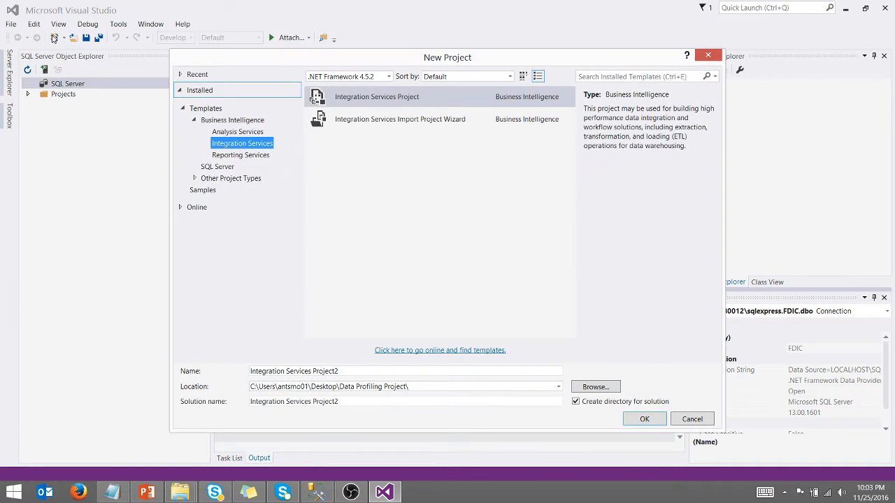
pyautogui.moveTo(384, 103)
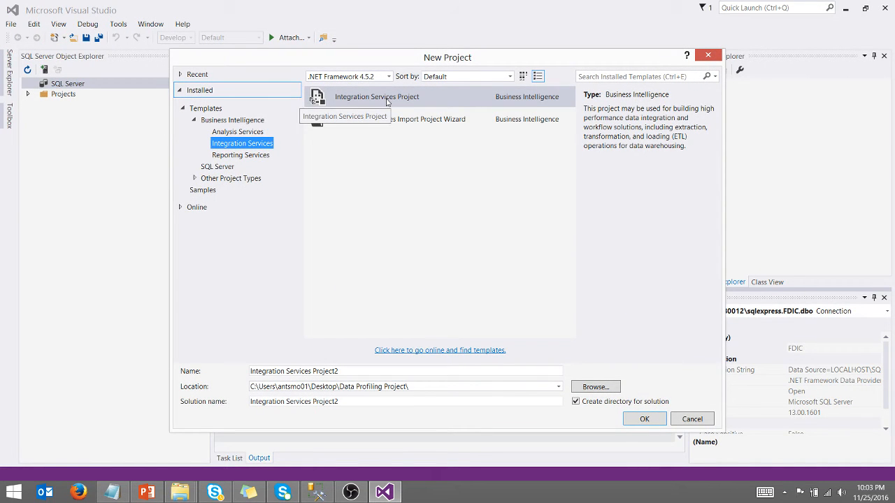
pyautogui.moveTo(322, 428)
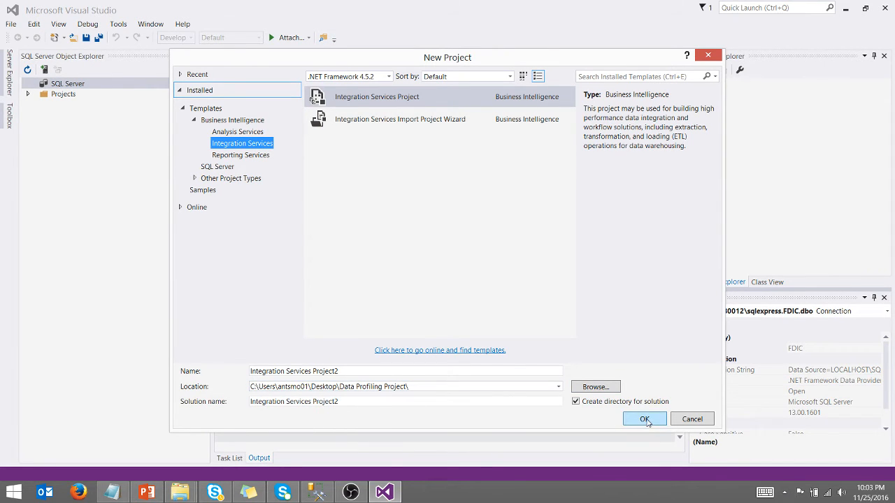
pyautogui.click(643, 420)
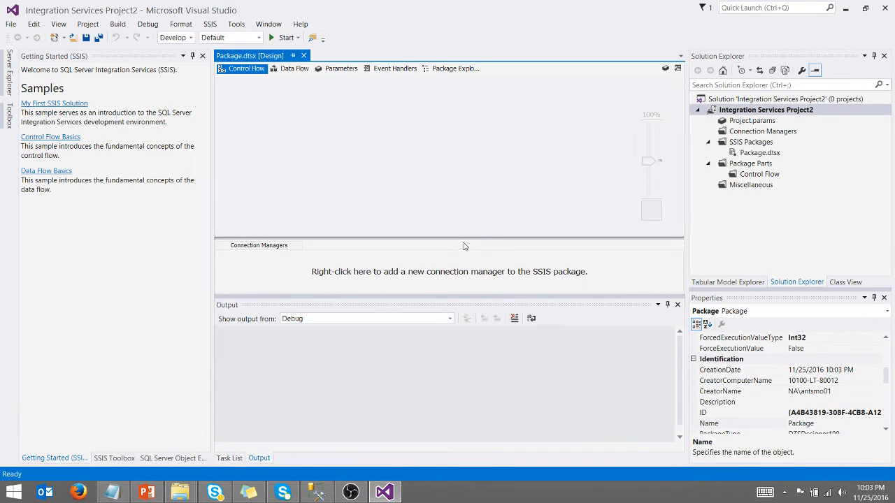
pyautogui.moveTo(277, 180)
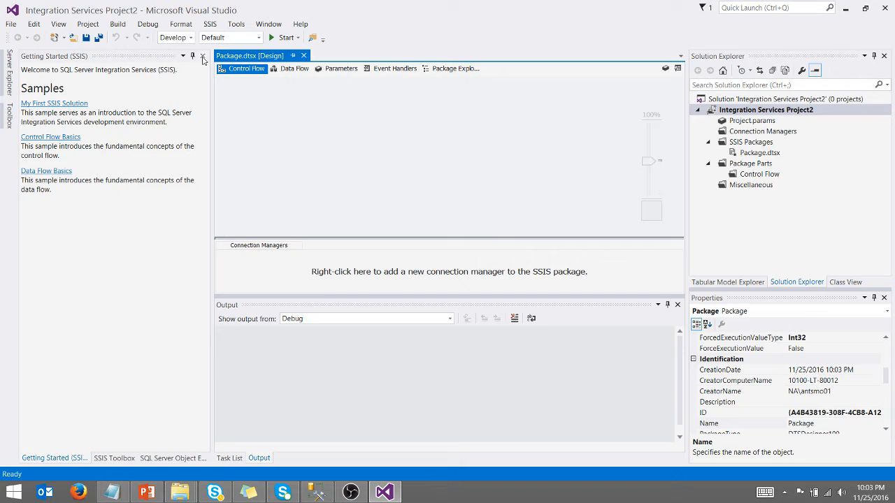
# Drag a Data Profiling Task from the SSIS Toolbox onto the Control Flow surface.
pyautogui.click(114, 458)
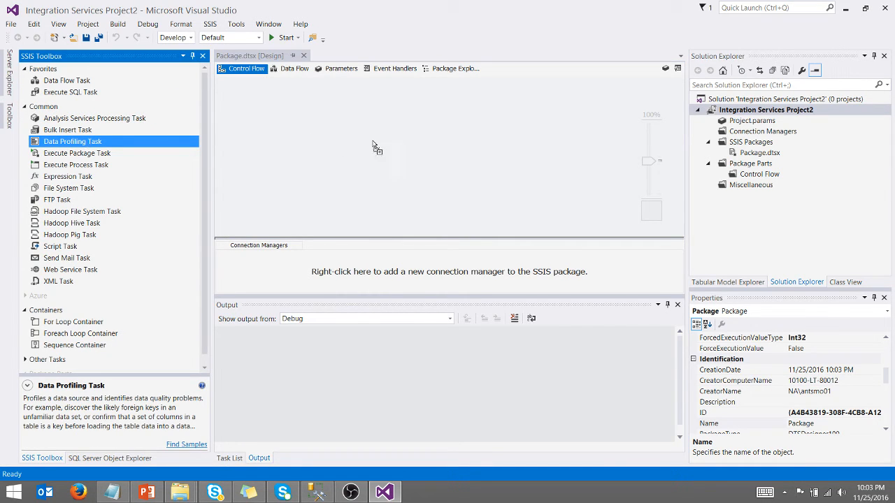
pyautogui.moveTo(73, 141); pyautogui.dragTo(449, 148)
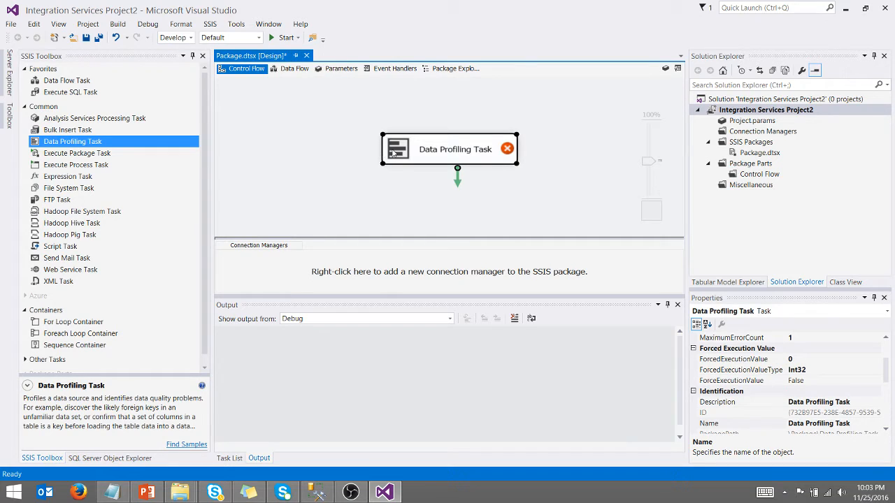
pyautogui.moveTo(507, 148)
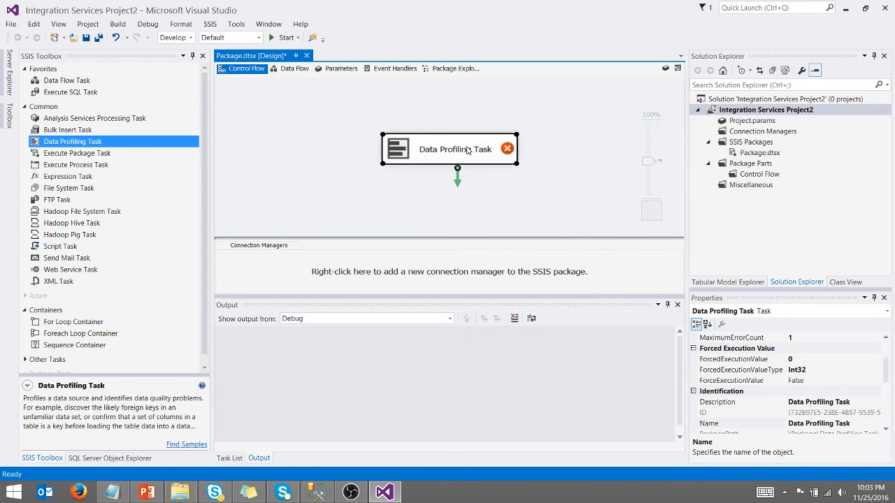
# Set the task's destination to a new file connection, Output.xml on the Desktop.
pyautogui.doubleClick(451, 148)
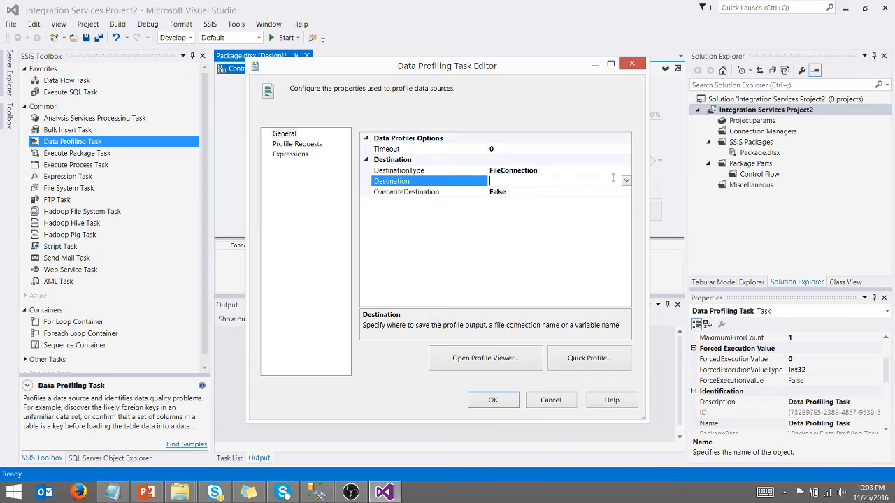
pyautogui.click(623, 181)
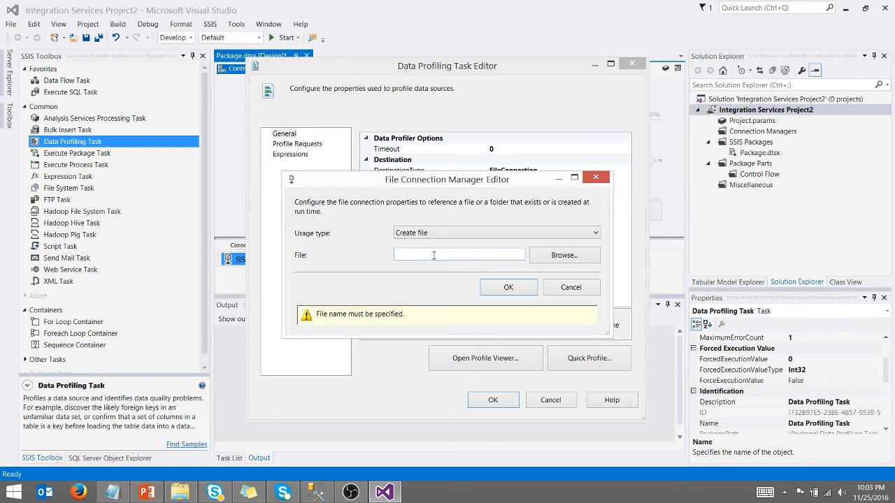
pyautogui.click(565, 255)
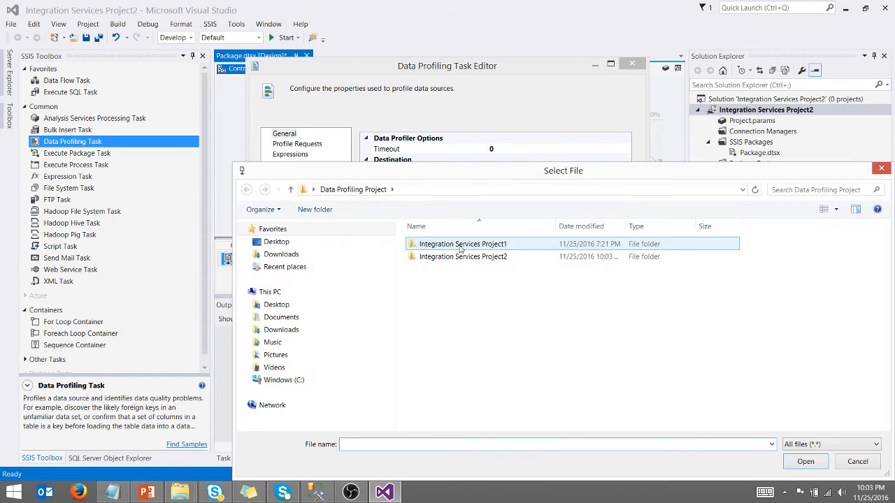
pyautogui.moveTo(431, 267)
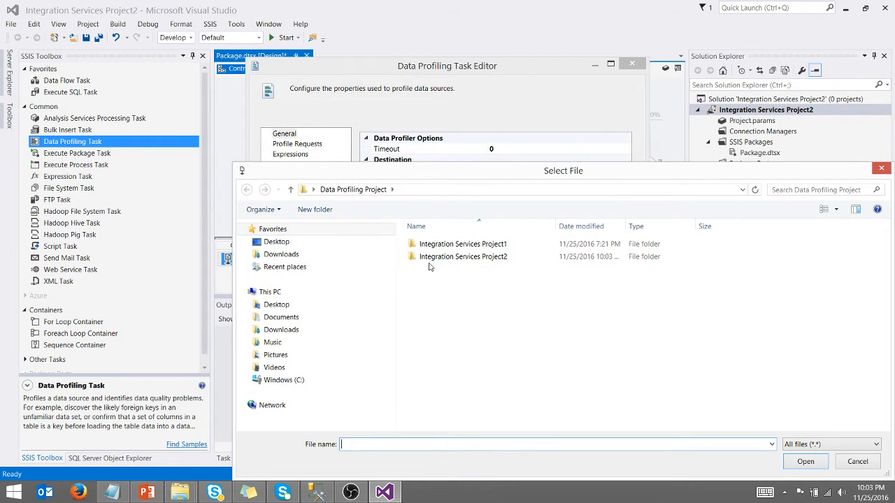
pyautogui.click(277, 241)
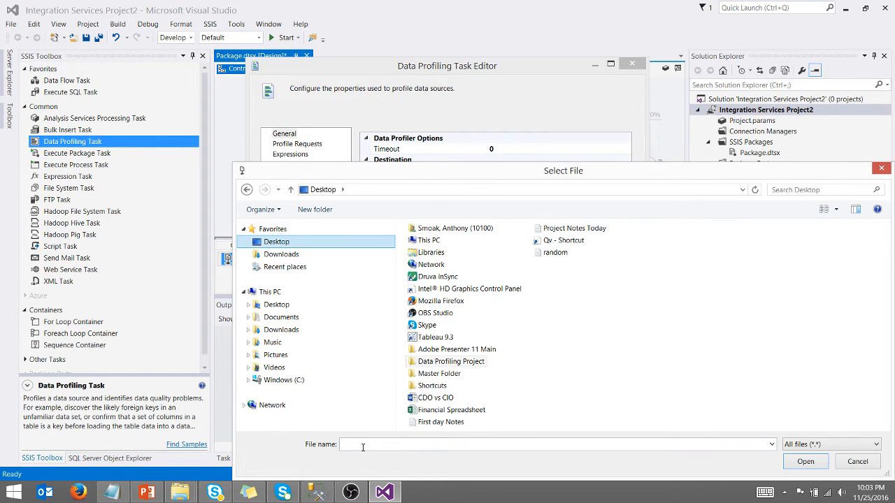
pyautogui.write('Output.x')
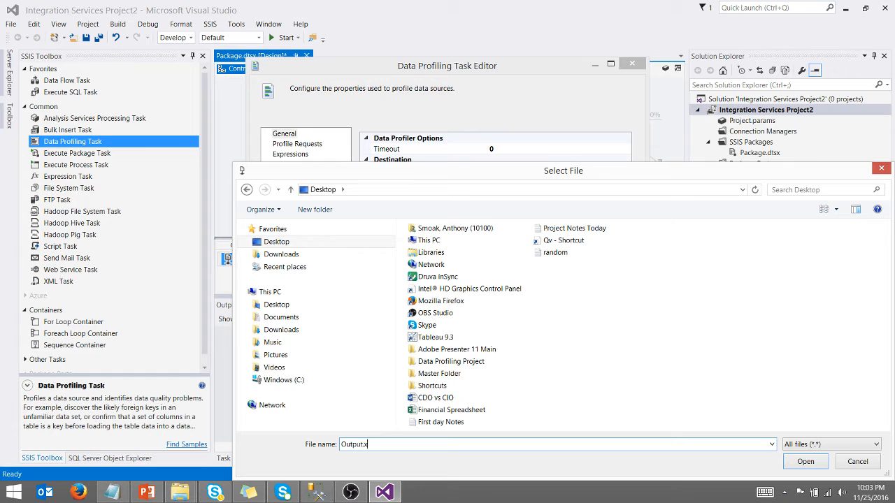
pyautogui.write('ml')
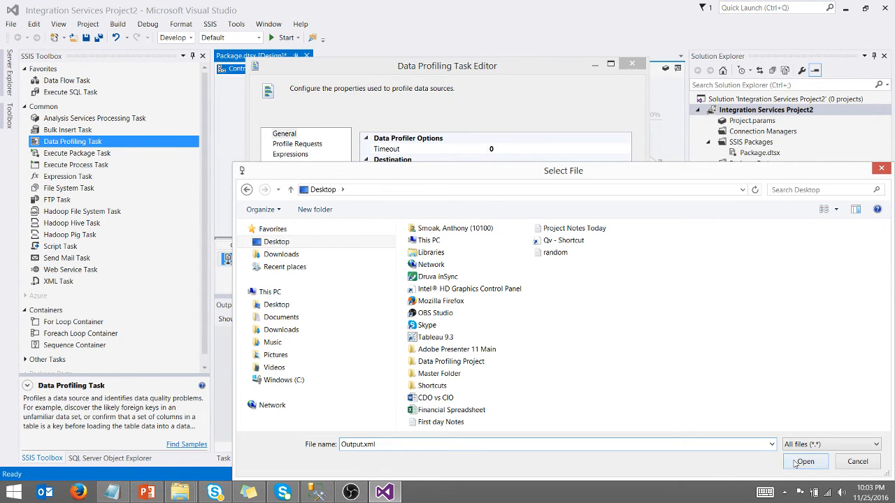
pyautogui.click(806, 462)
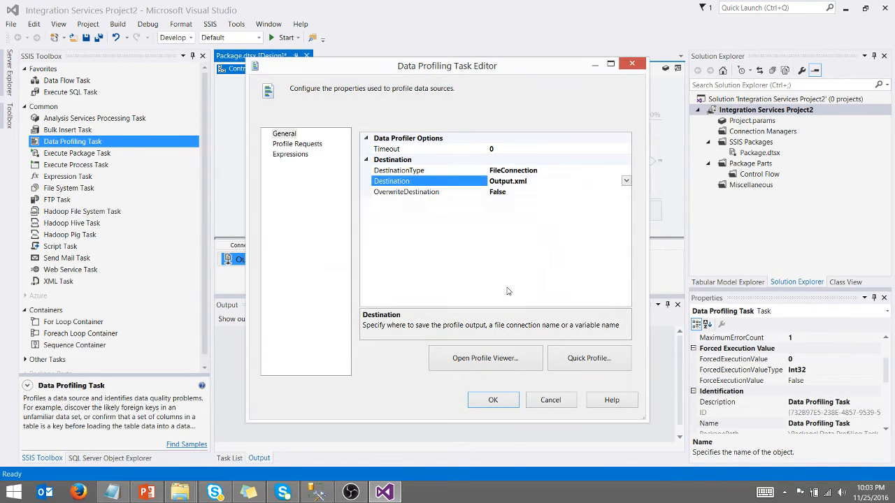
# Add Candidate Key, Column Length Distribution and Column Null Ratio profile requests.
pyautogui.click(296, 143)
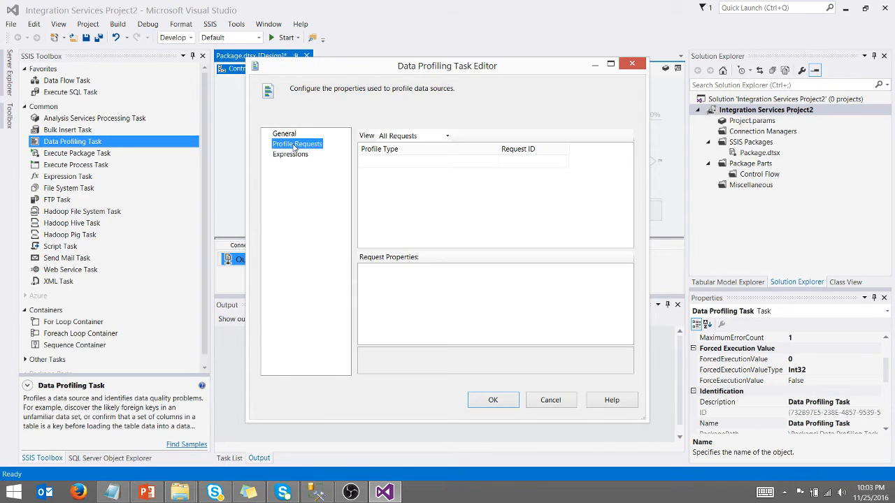
pyautogui.click(495, 163)
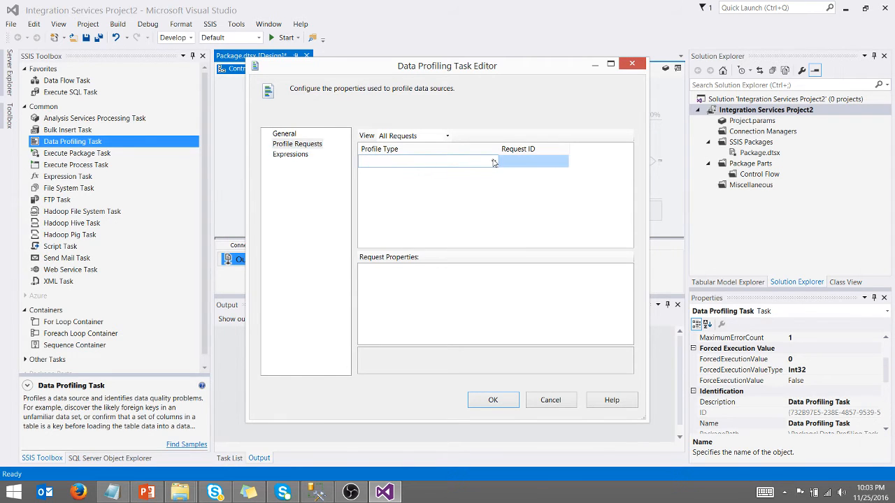
pyautogui.click(494, 163)
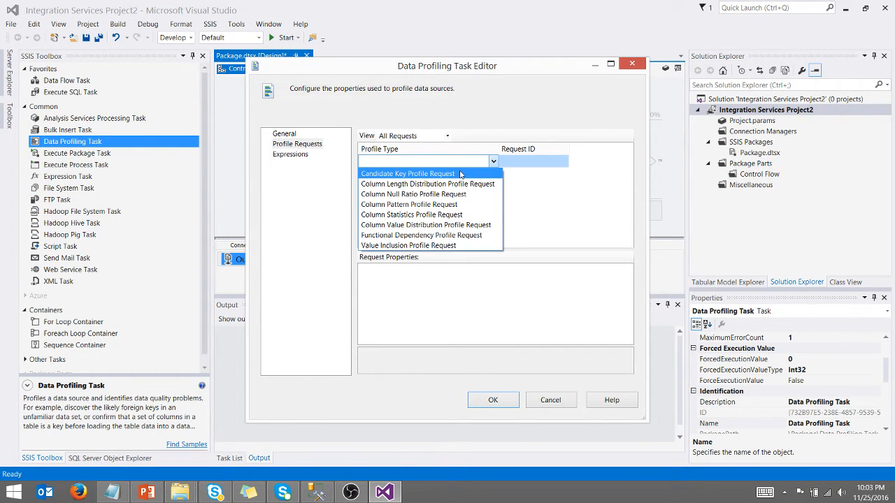
pyautogui.moveTo(445, 181)
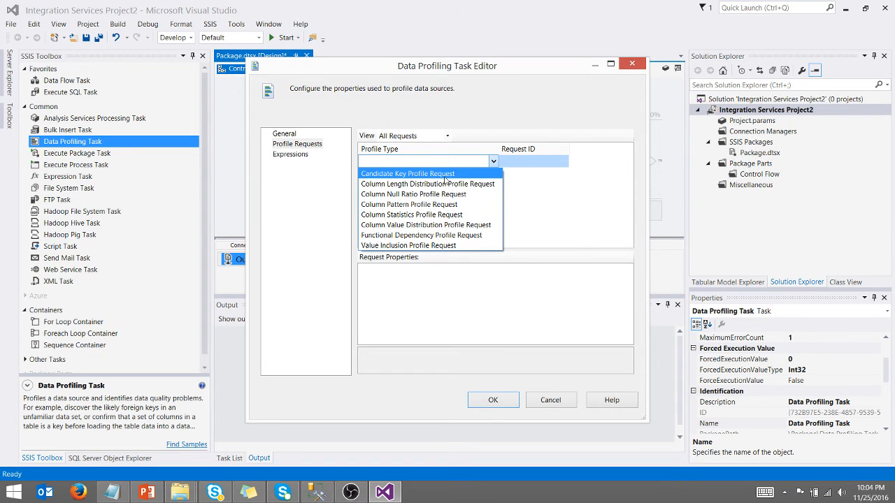
pyautogui.click(409, 174)
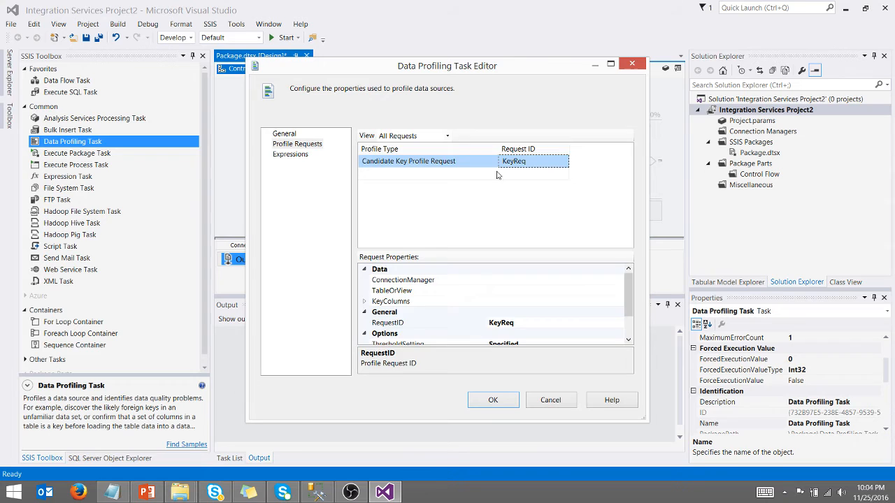
pyautogui.click(494, 173)
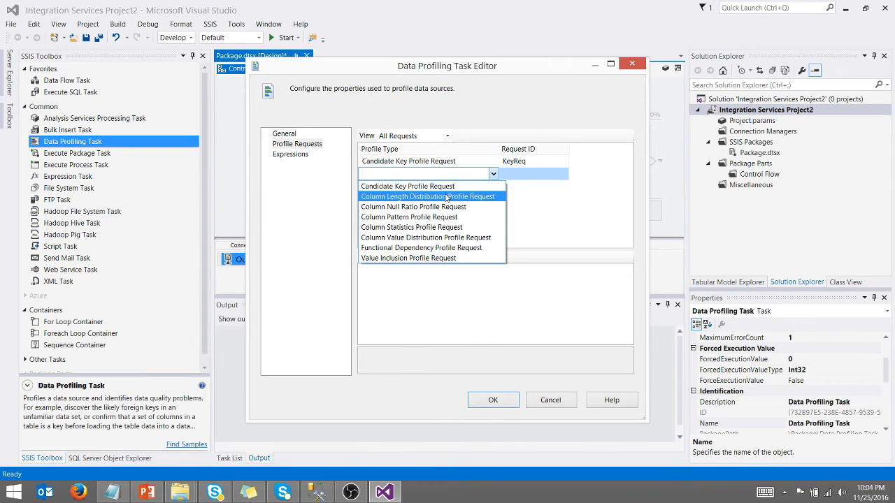
pyautogui.click(428, 196)
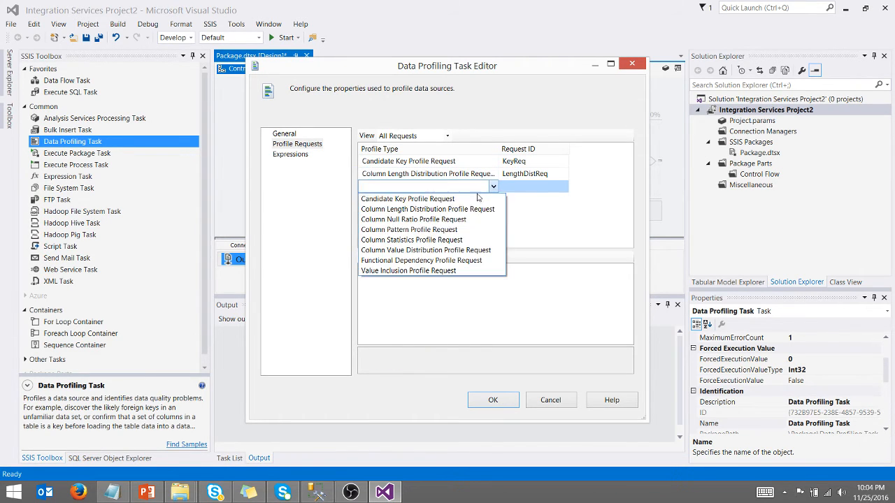
pyautogui.click(413, 218)
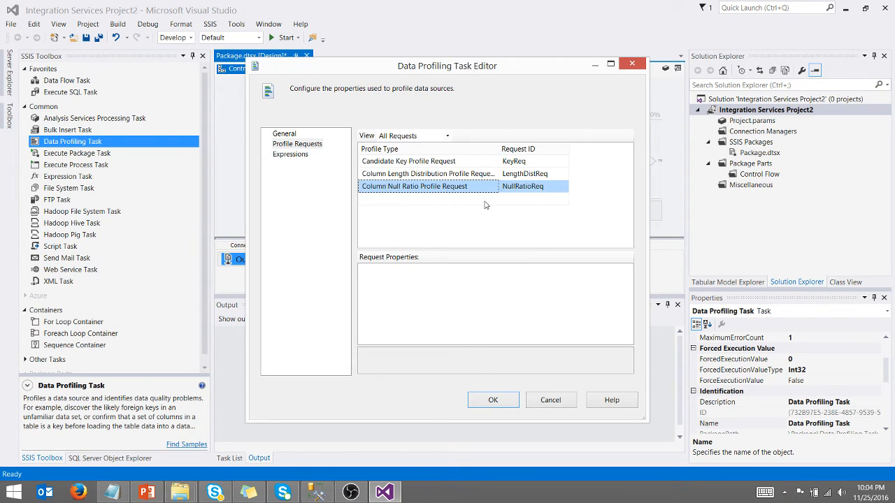
# Add Column Statistics and Column Value Distribution requests and select the Candidate Key request.
pyautogui.click(492, 199)
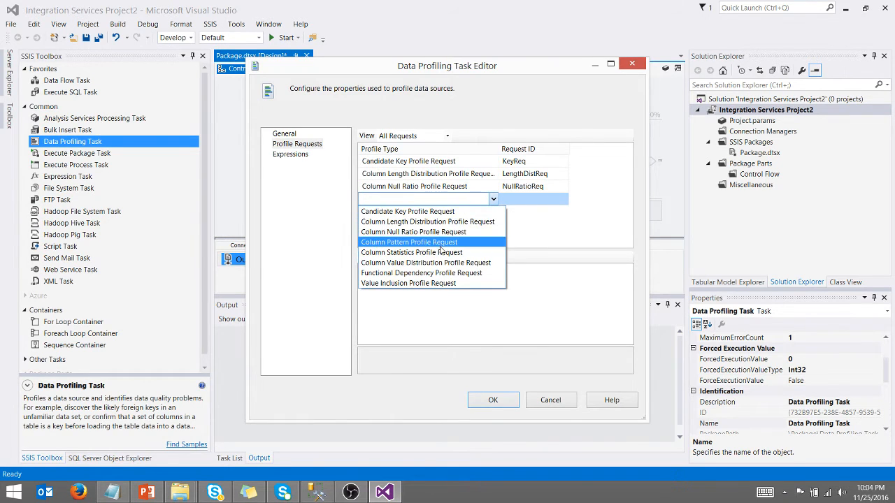
pyautogui.click(411, 251)
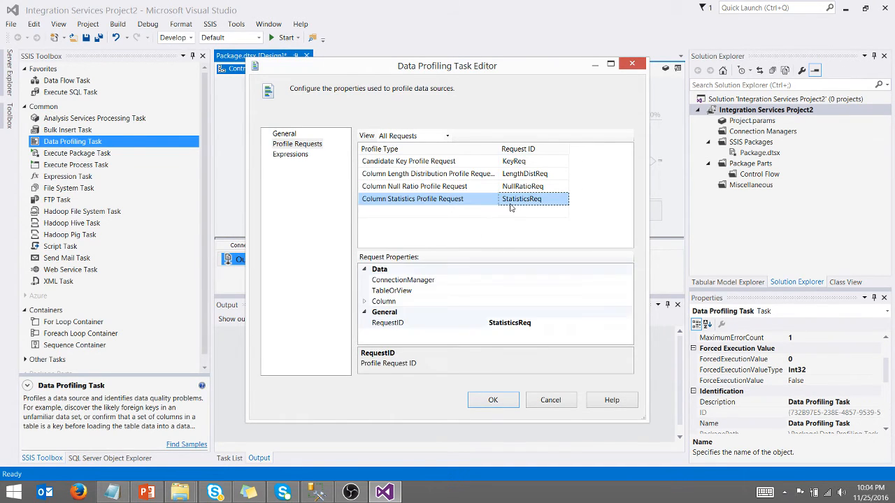
pyautogui.click(492, 198)
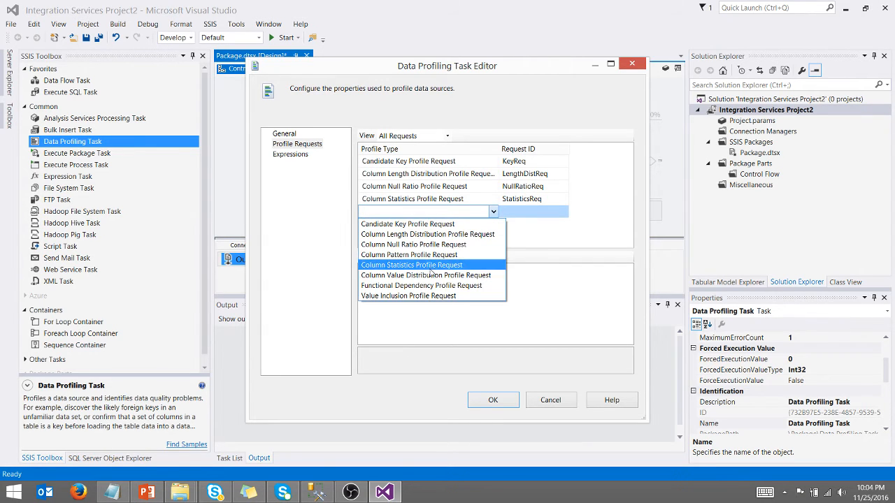
pyautogui.click(425, 274)
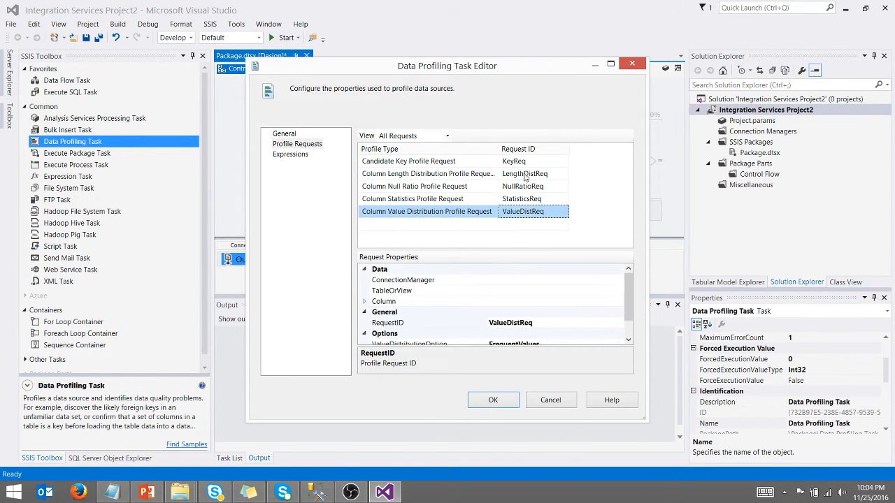
pyautogui.click(408, 161)
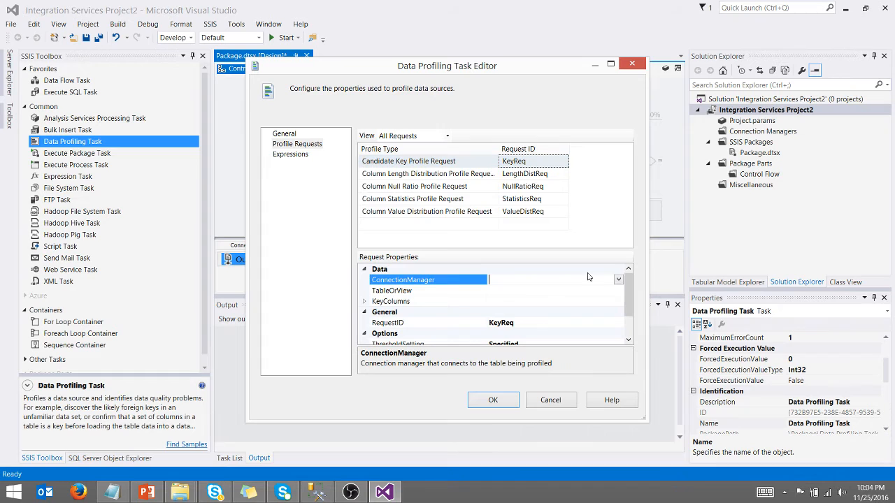
# Give KeyReq a new ADO.NET connection to the FDIC database on LOCALHOST\SQLEXPRESS.
pyautogui.click(618, 279)
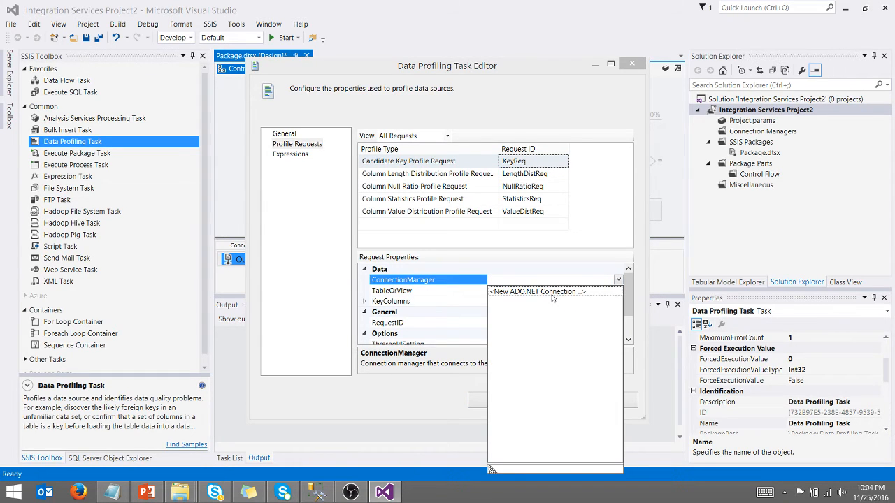
pyautogui.click(534, 292)
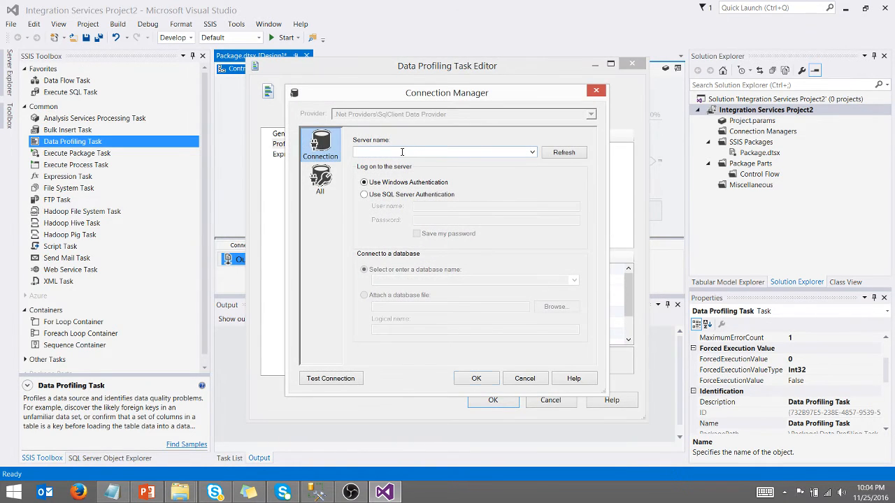
pyautogui.write('LOCALHOST\\SQLEXPRESS')
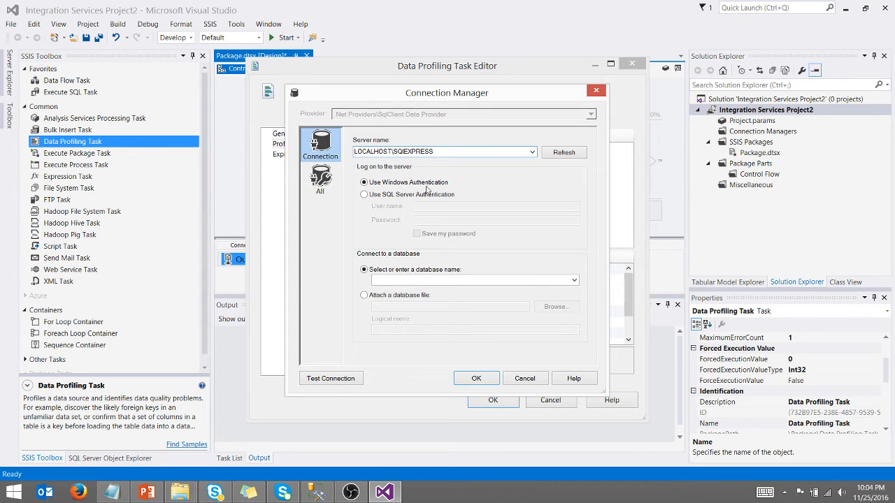
pyautogui.click(574, 280)
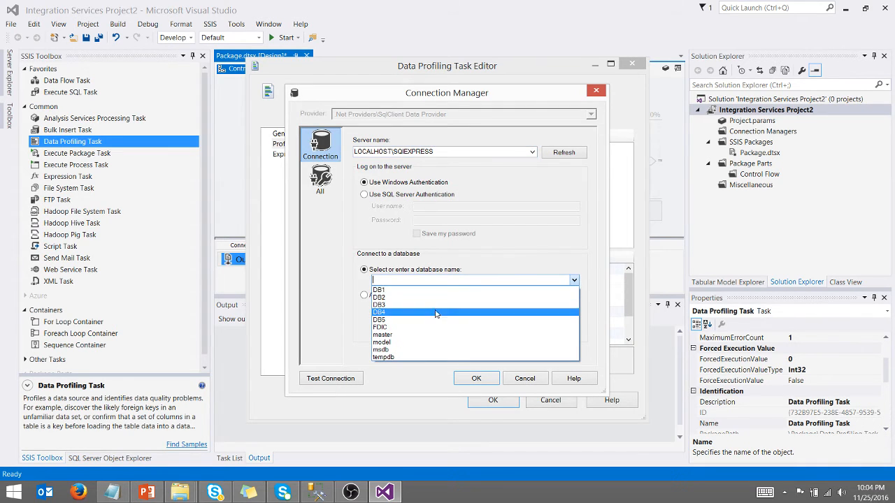
pyautogui.click(380, 327)
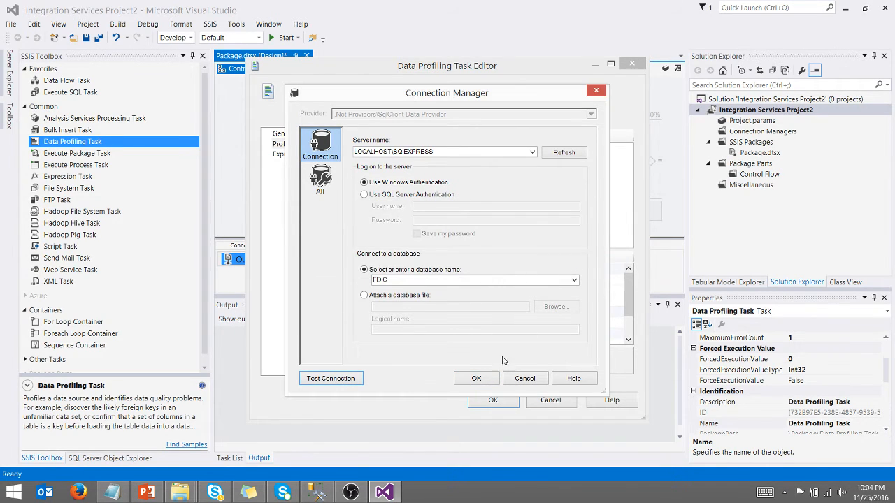
pyautogui.click(476, 378)
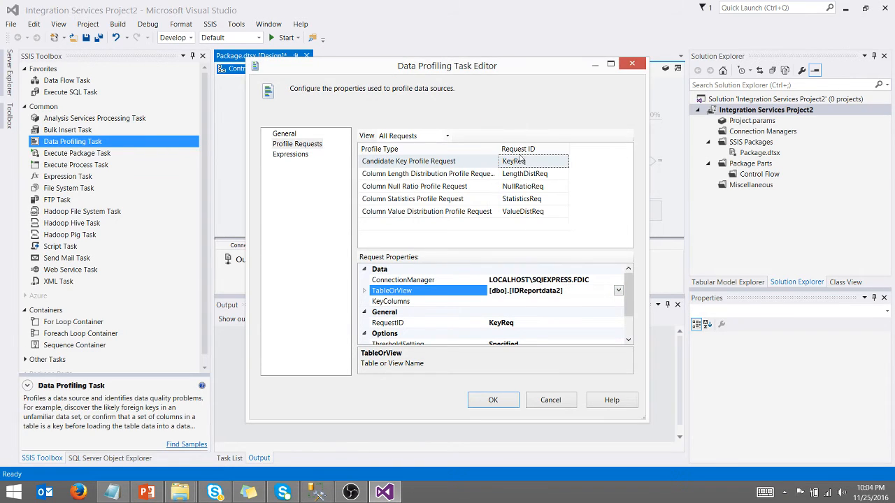
# Set KeyReq's KeyColumns to all columns (*).
pyautogui.click(618, 302)
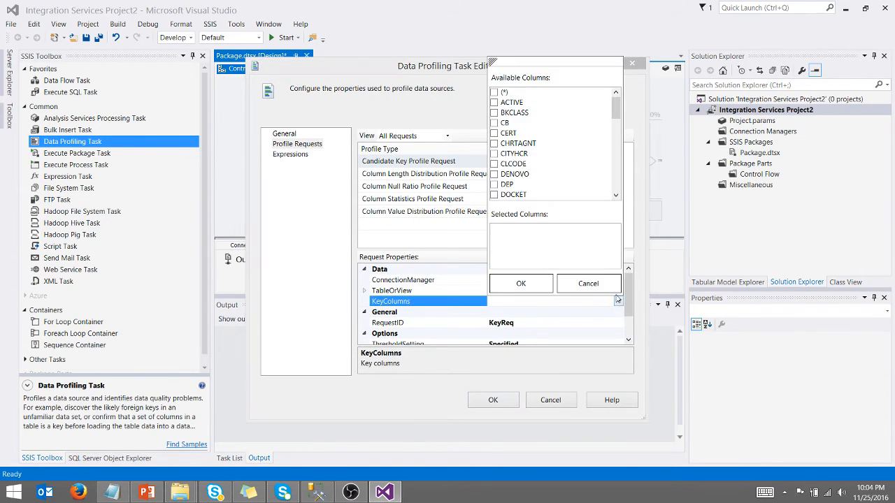
pyautogui.click(495, 92)
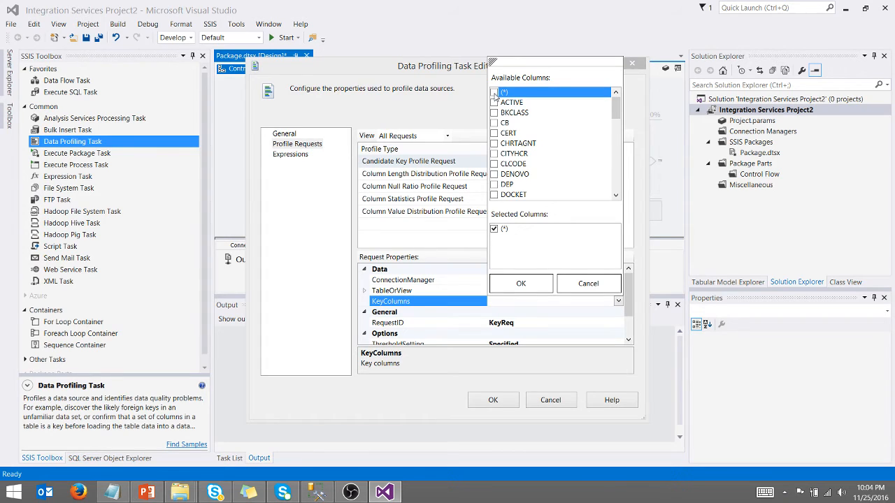
pyautogui.click(520, 283)
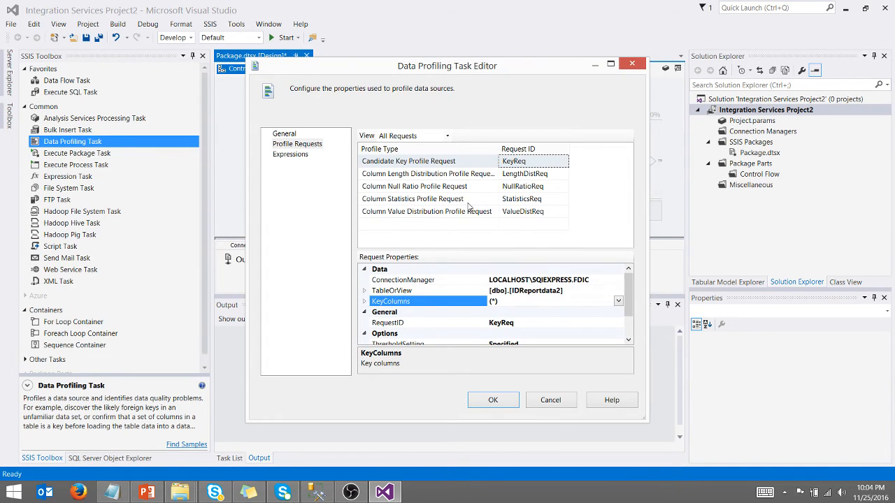
# Point LengthDistReq at the LOCALHOST\SQLEXPRESS.FDIC connection and the IDReportdata2 table.
pyautogui.click(427, 174)
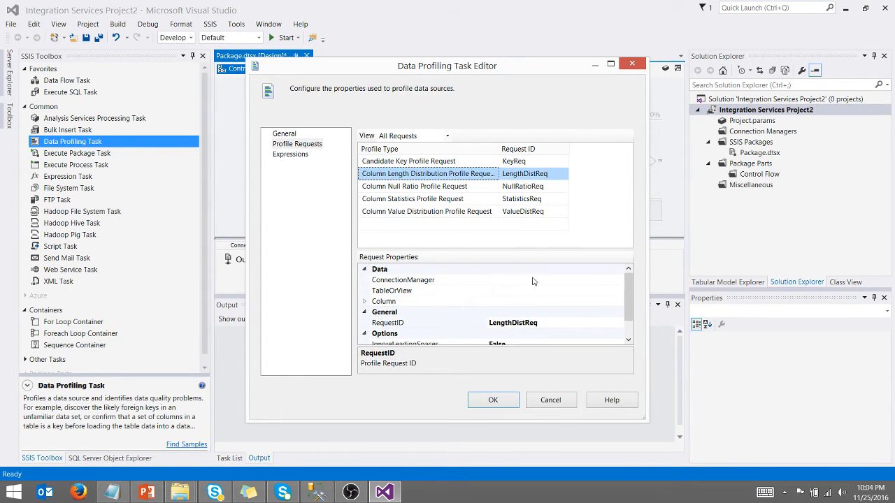
pyautogui.click(618, 280)
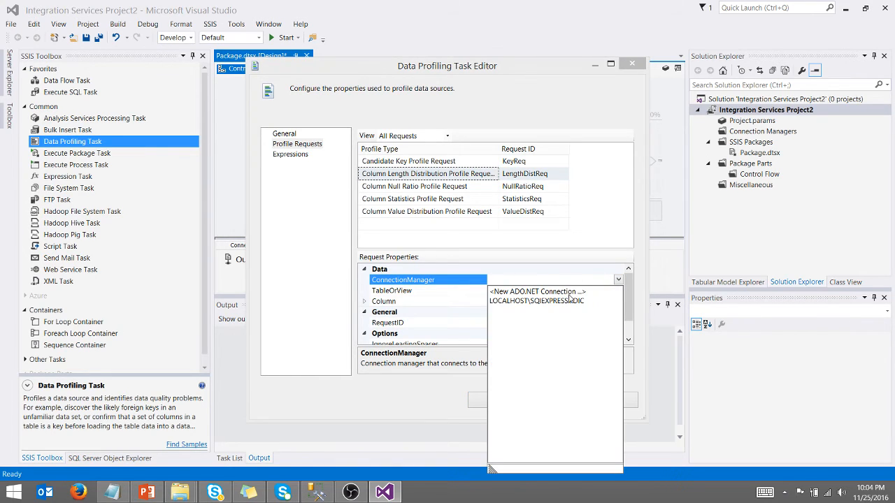
pyautogui.click(537, 300)
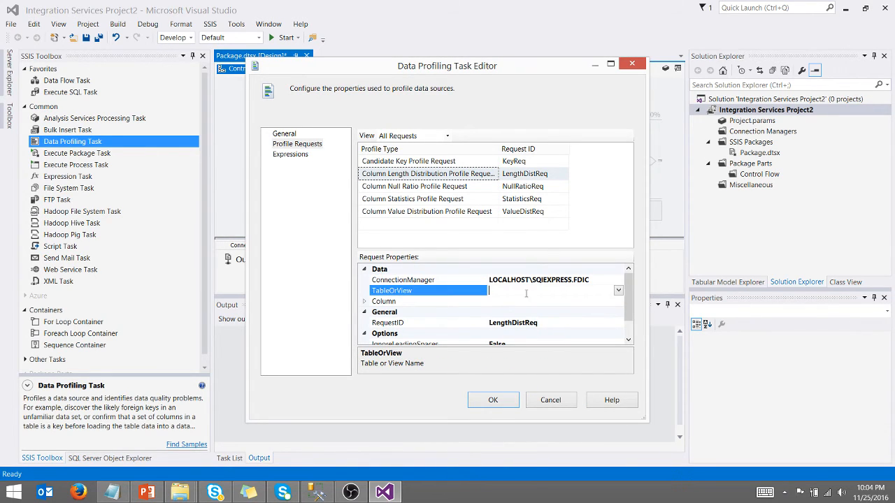
pyautogui.click(618, 289)
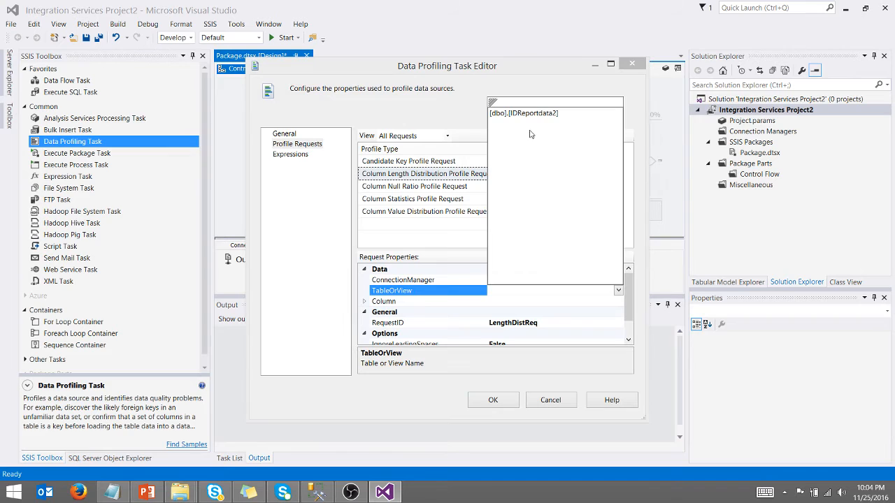
pyautogui.click(392, 301)
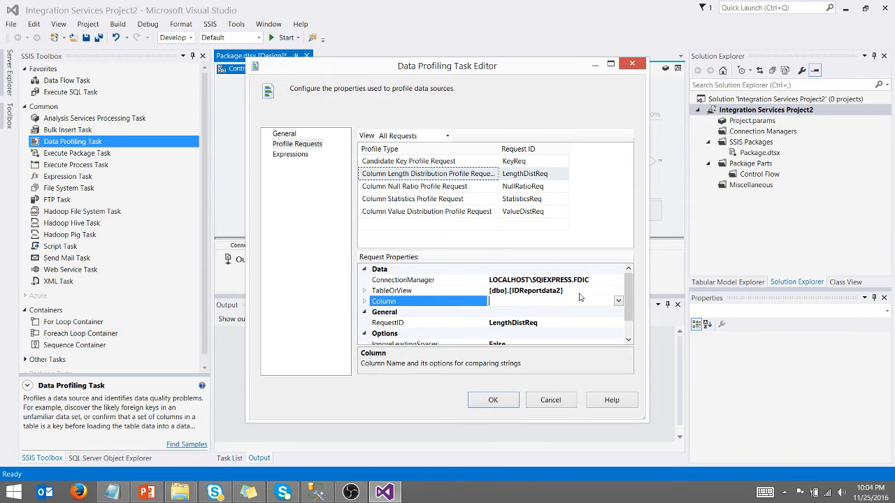
# Give NullRatioReq and StatisticsReq the FDIC connection and their table to profile.
pyautogui.click(618, 301)
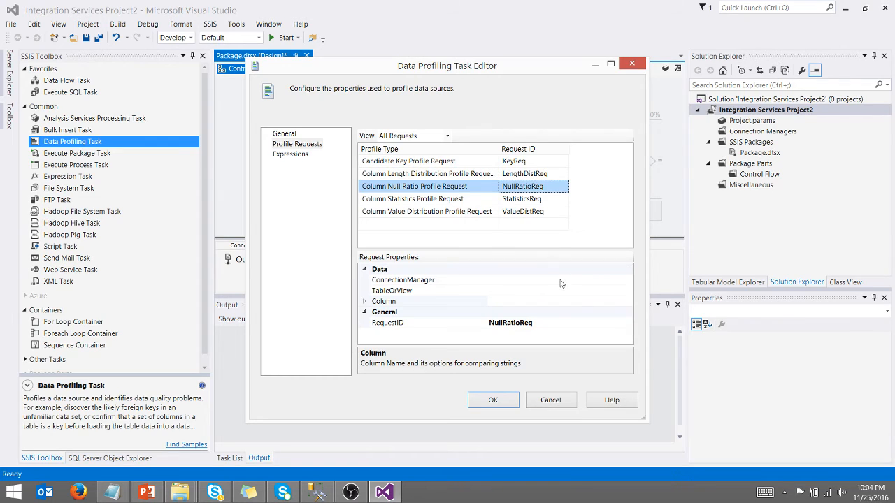
pyautogui.click(627, 280)
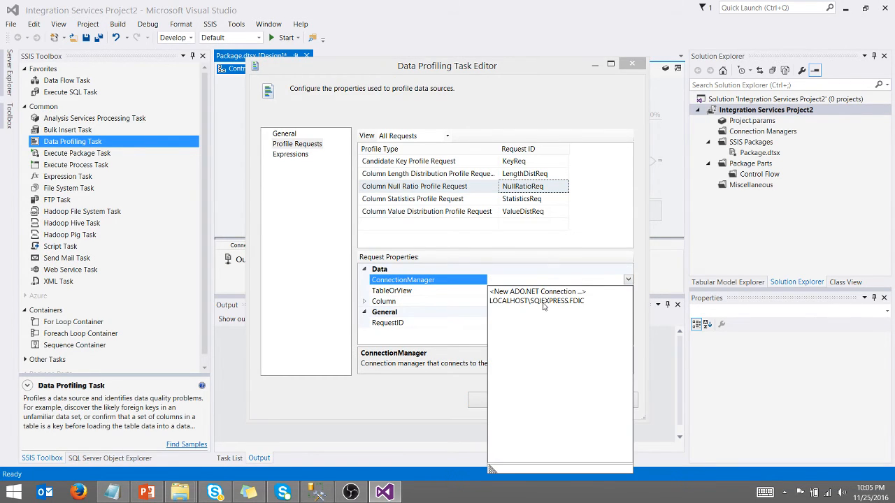
pyautogui.click(537, 300)
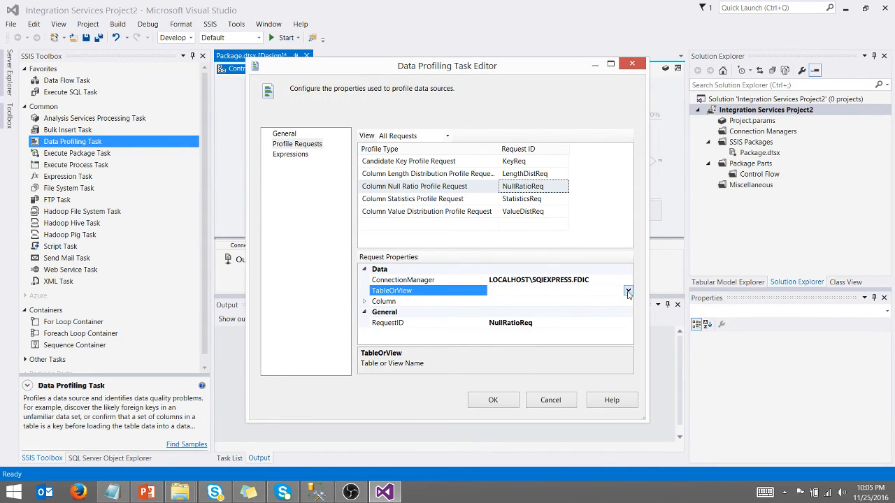
pyautogui.click(628, 289)
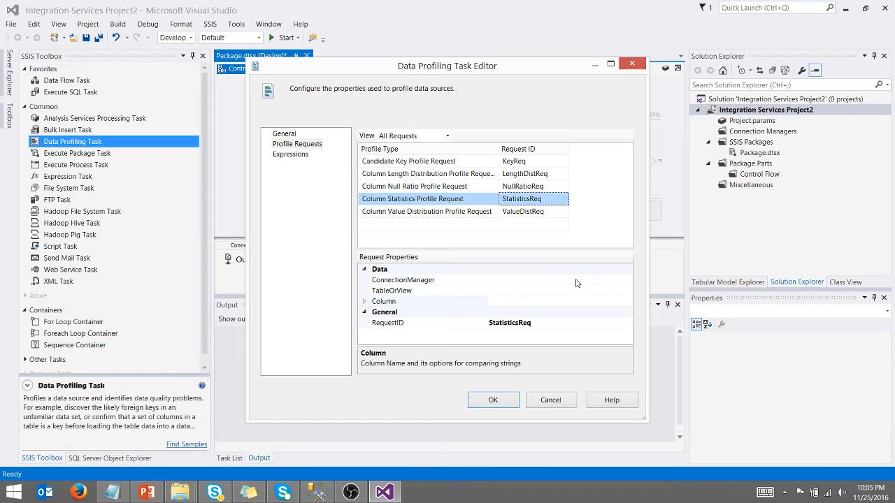
pyautogui.click(626, 280)
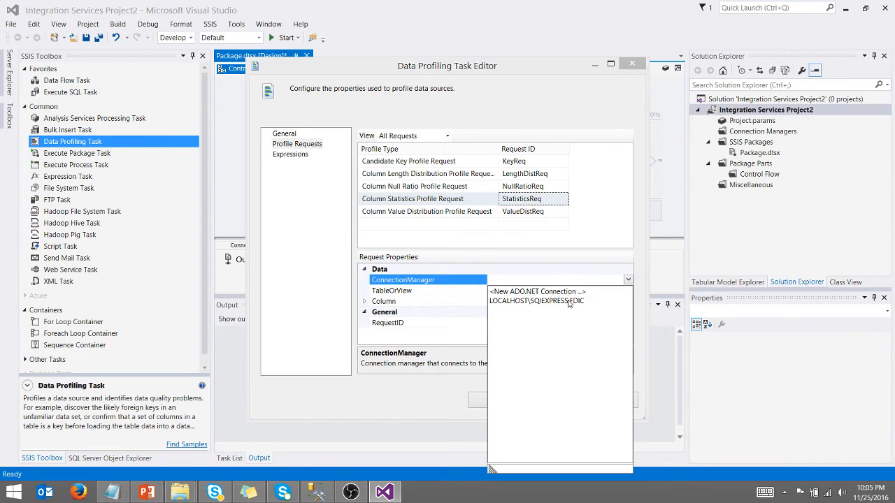
pyautogui.click(536, 302)
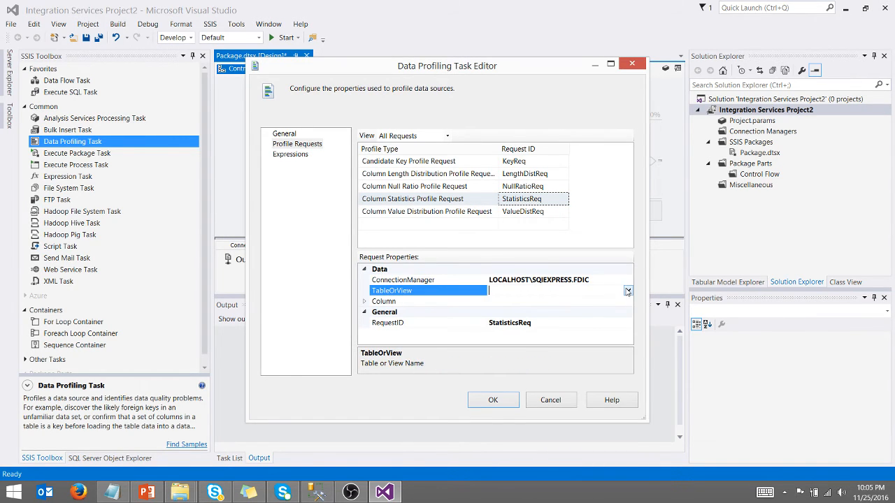
pyautogui.click(626, 289)
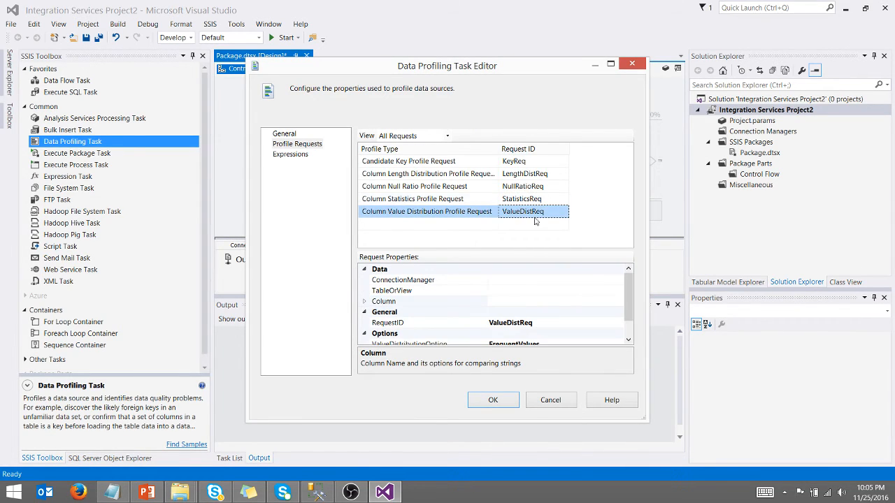
# Set ValueDistReq's connection, all columns of IDReportdata2 and AllValues distribution, then close the editor.
pyautogui.click(402, 280)
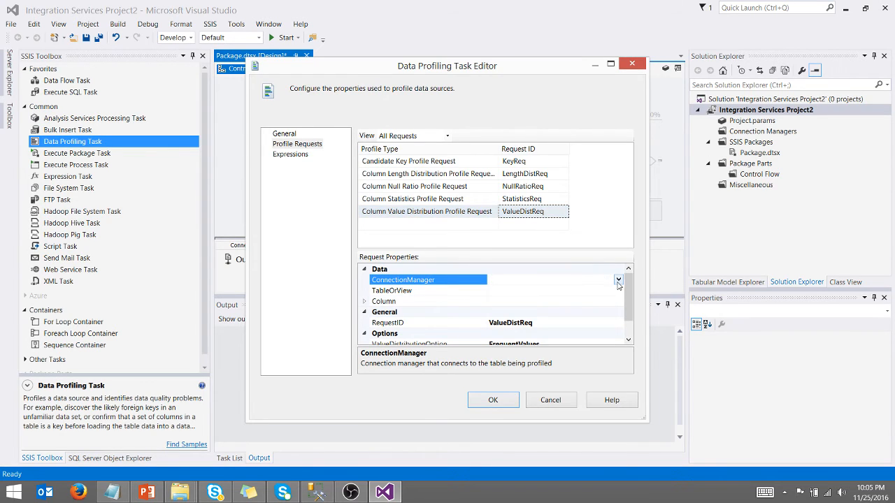
pyautogui.click(618, 280)
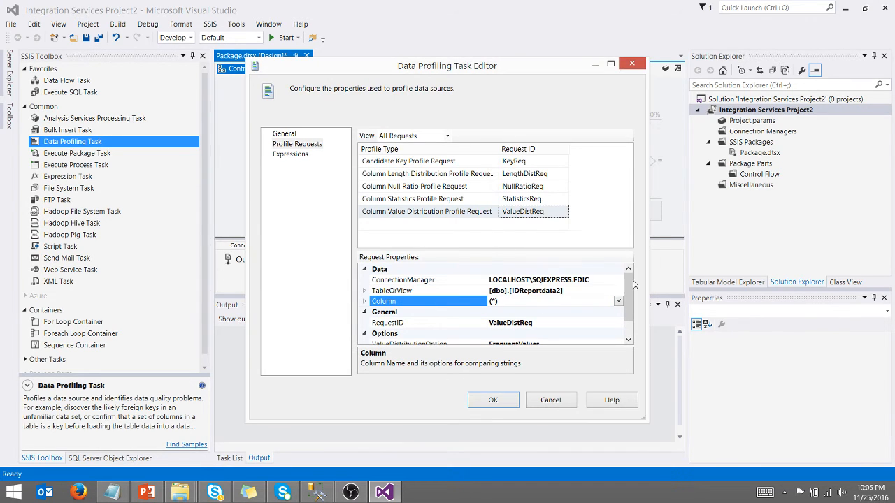
pyautogui.scroll(-3)
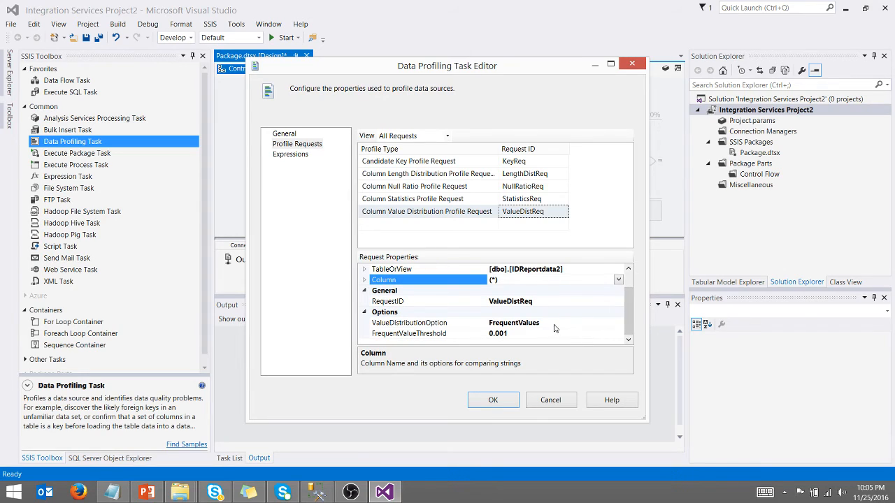
pyautogui.moveTo(548, 329)
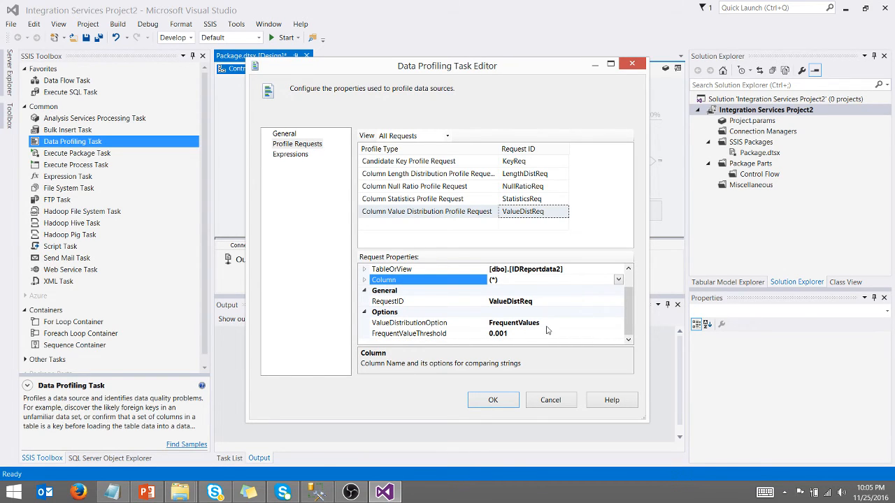
pyautogui.moveTo(514, 340)
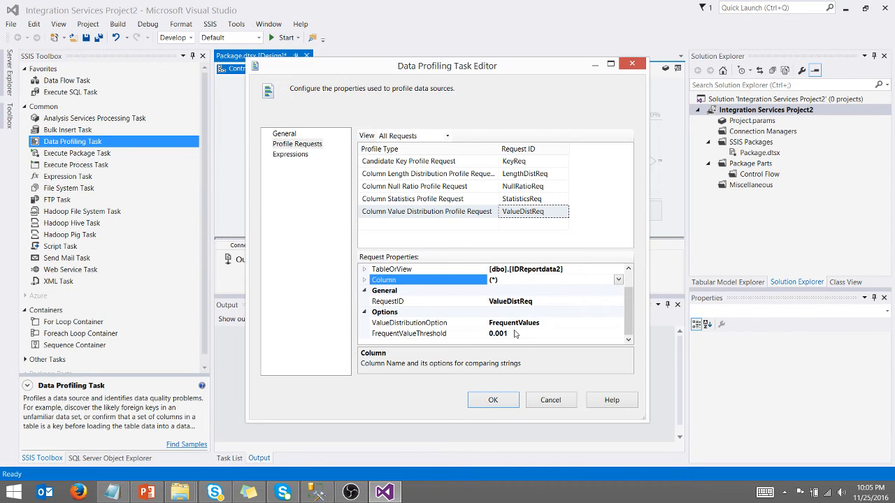
pyautogui.click(408, 322)
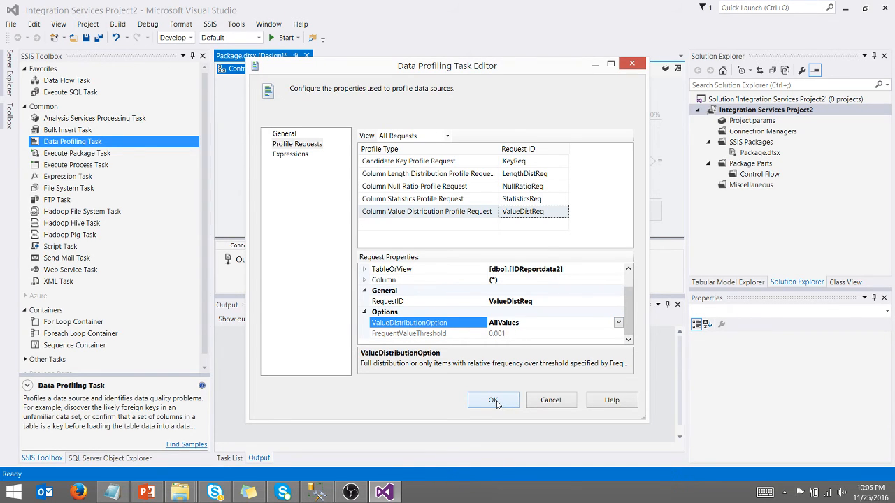
pyautogui.click(492, 399)
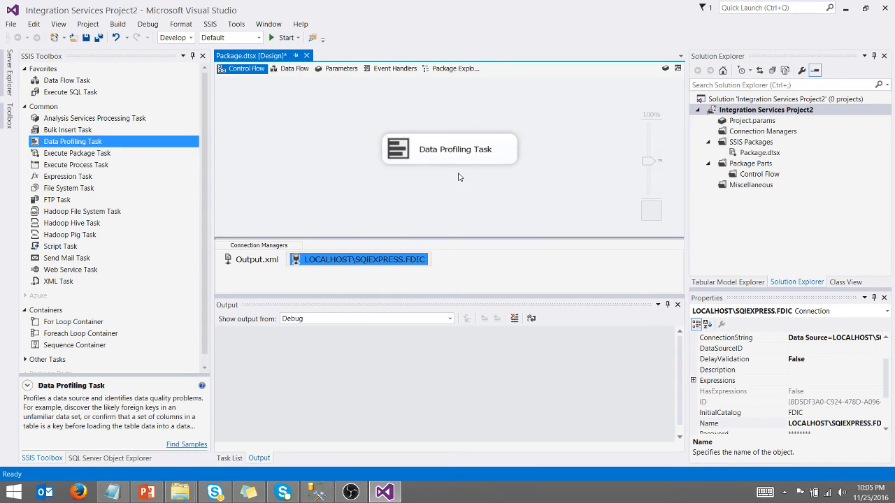
# Start the package so the Data Profiling Task runs to a green success check.
pyautogui.click(456, 123)
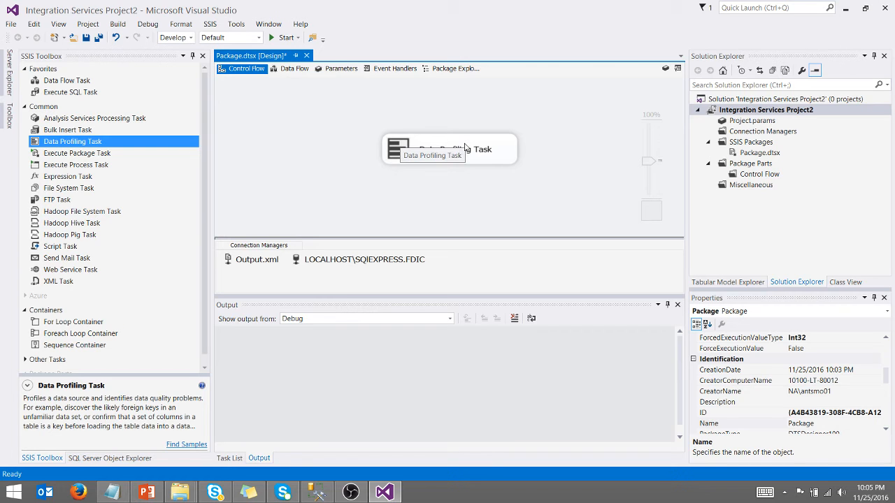
pyautogui.click(282, 37)
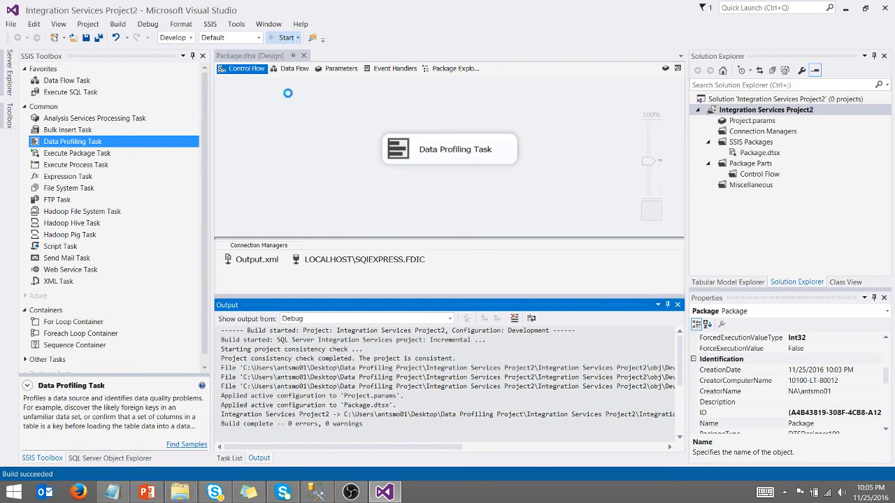
pyautogui.click(283, 36)
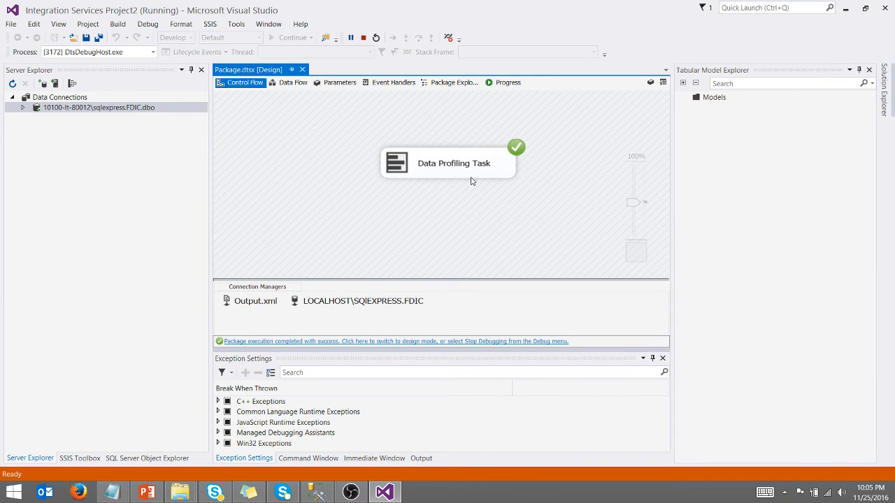
pyautogui.moveTo(847, 8)
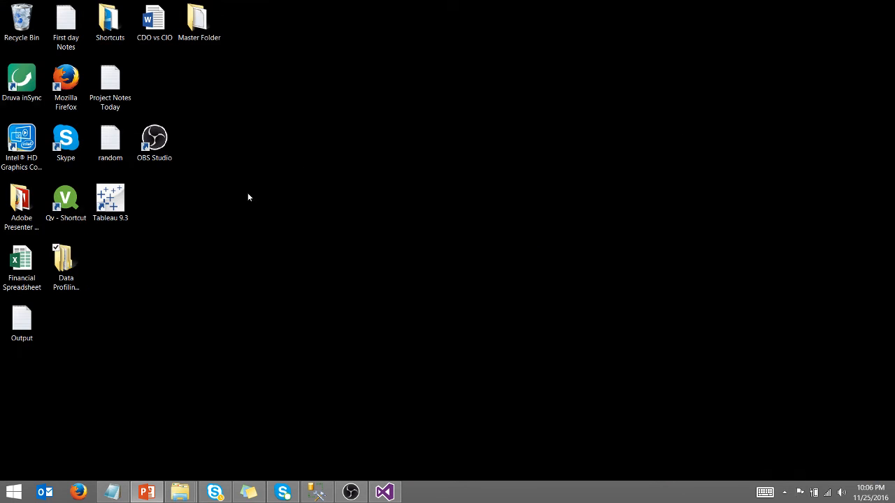
# Return to Visual Studio and reopen the Data Profiling Task Editor on its General page.
pyautogui.click(23, 322)
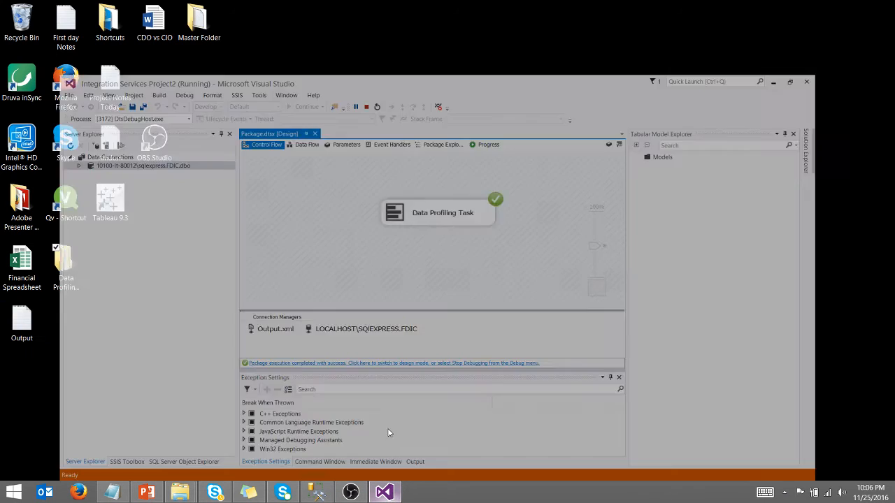
pyautogui.doubleClick(437, 213)
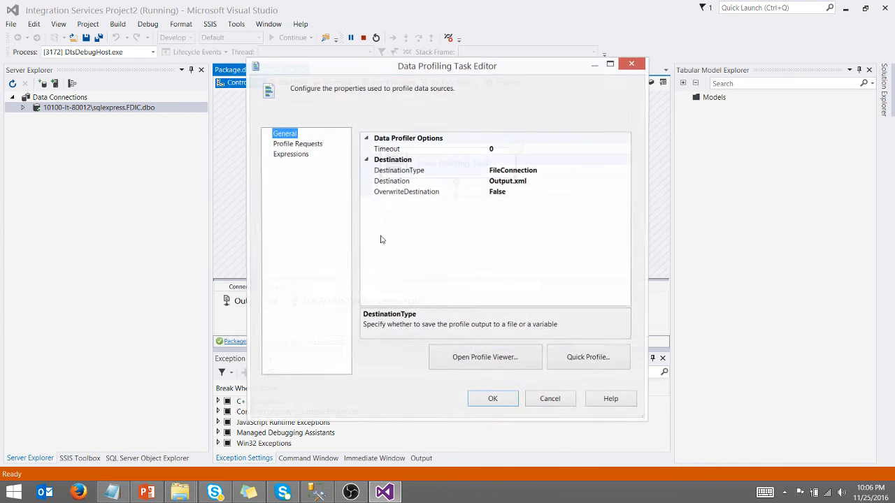
# Load Output.xml in the viewer and show IDReportdata2 Candidate Key Profiles sorted by key strength.
pyautogui.click(485, 358)
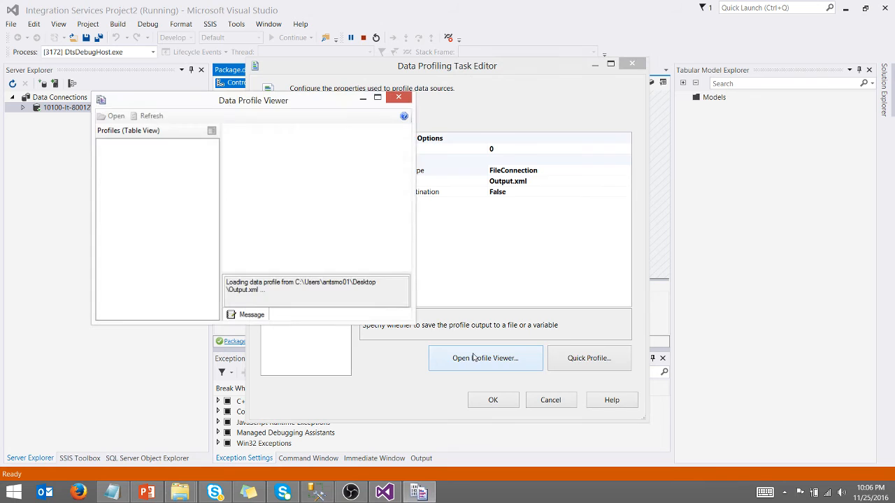
pyautogui.click(377, 95)
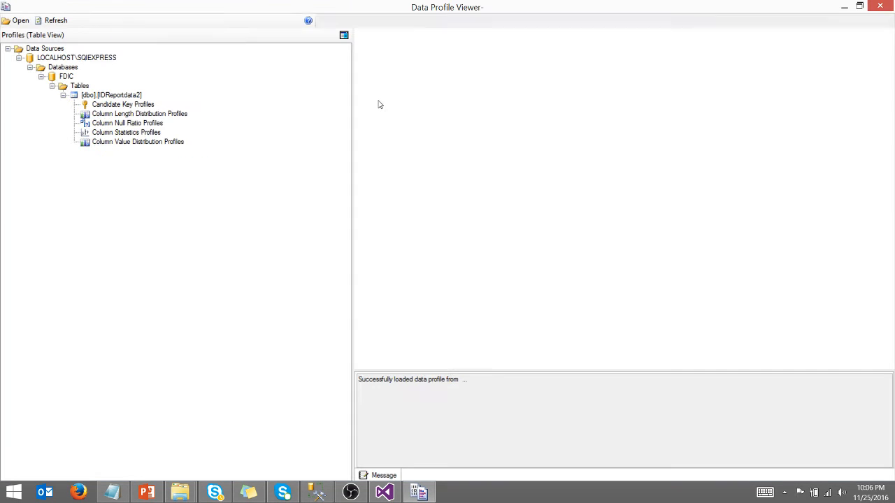
pyautogui.click(123, 103)
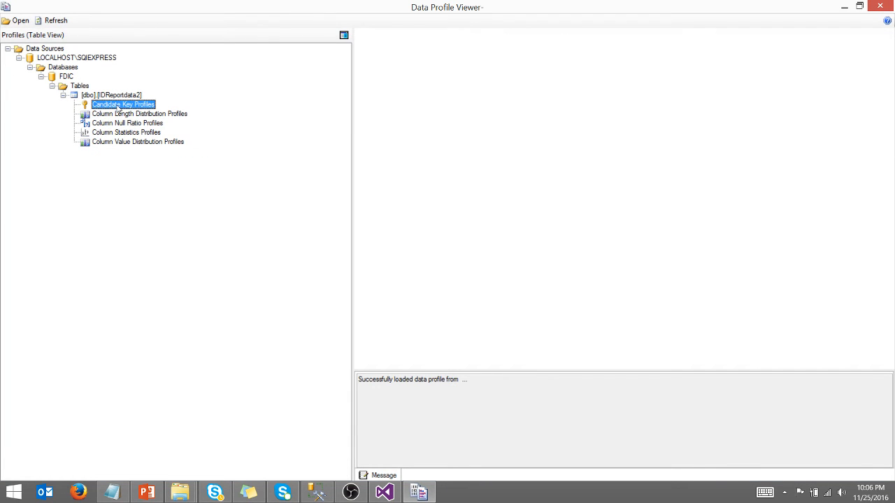
pyautogui.click(123, 103)
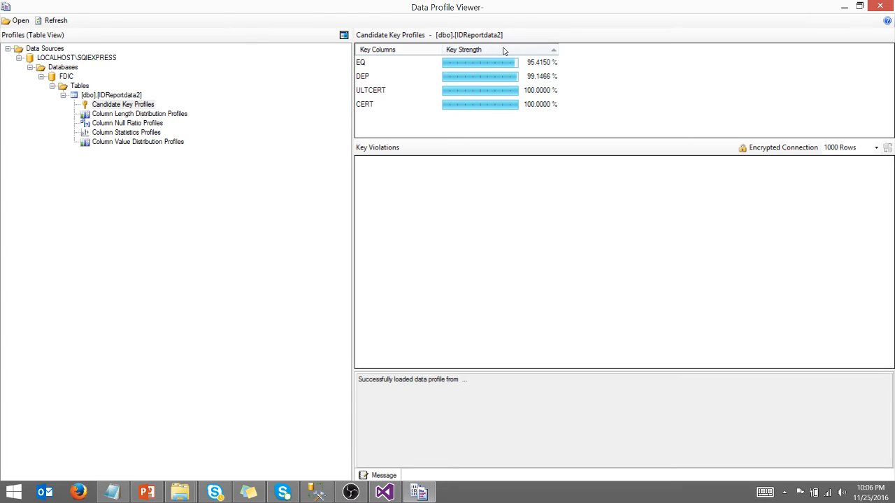
pyautogui.click(464, 49)
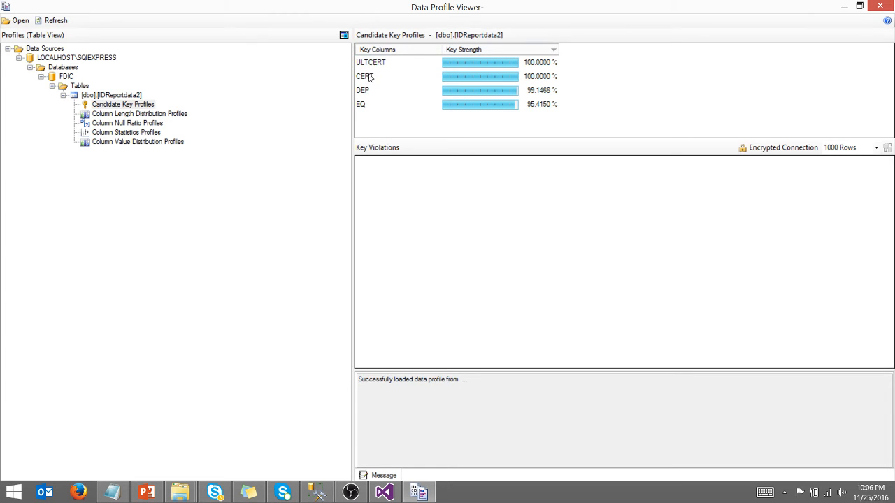
pyautogui.moveTo(453, 68)
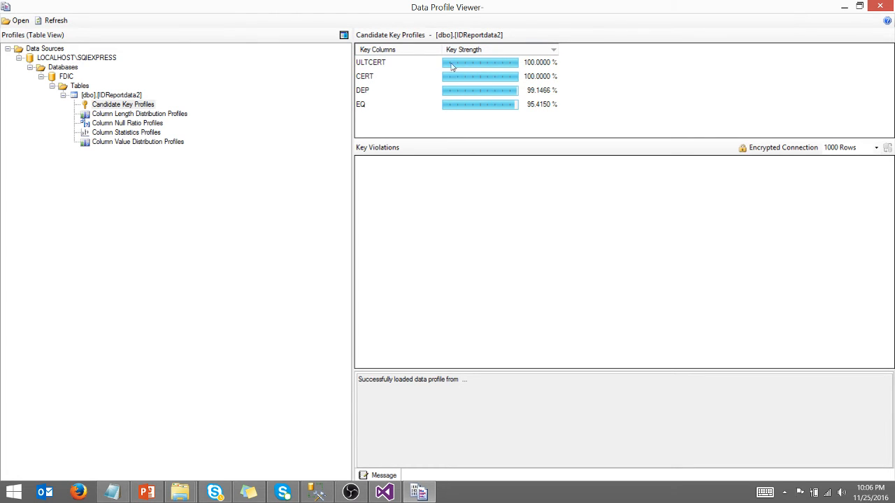
pyautogui.moveTo(153, 123)
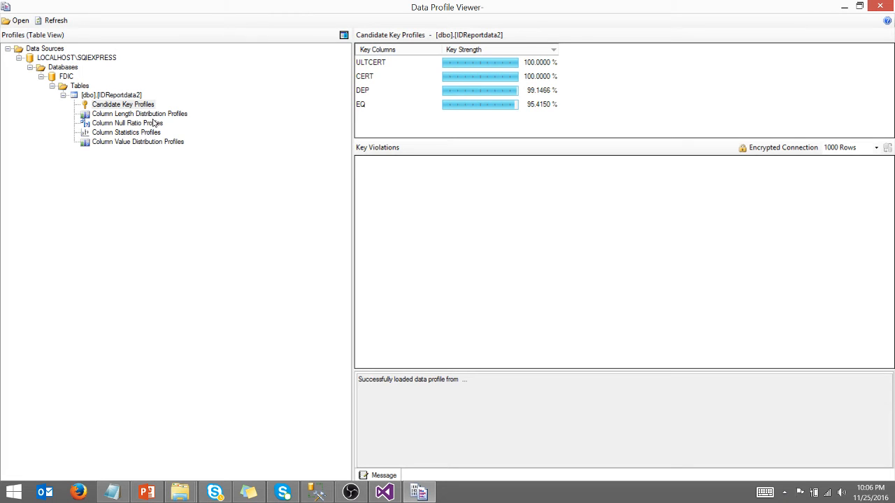
# Show Column Length Distribution Profiles and inspect CITYHCR, ROE and BKCLASS length distributions.
pyautogui.click(140, 113)
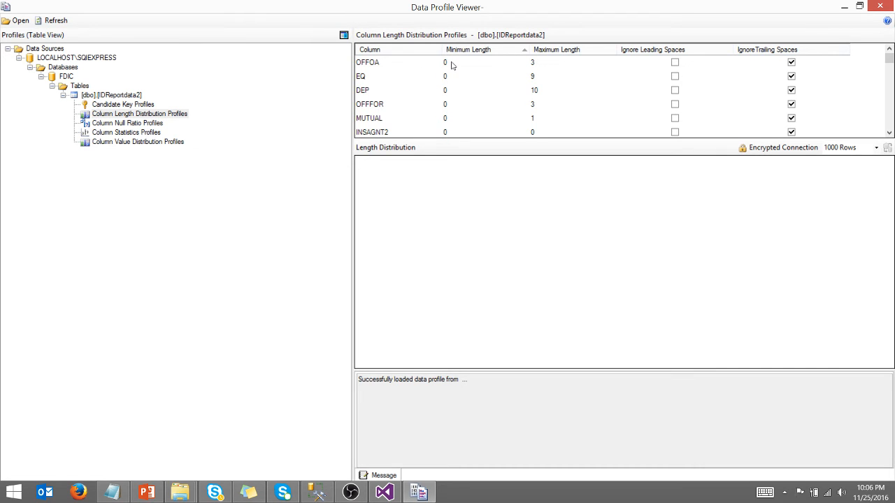
pyautogui.moveTo(889, 58)
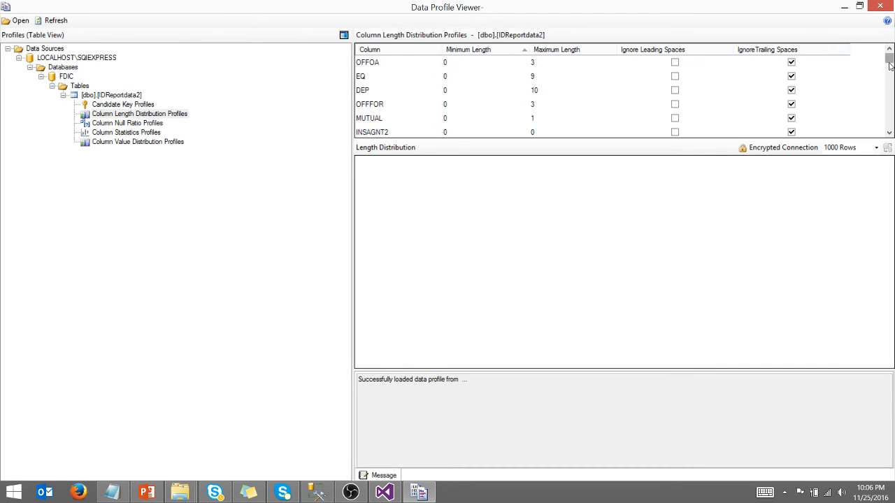
pyautogui.scroll(-3)
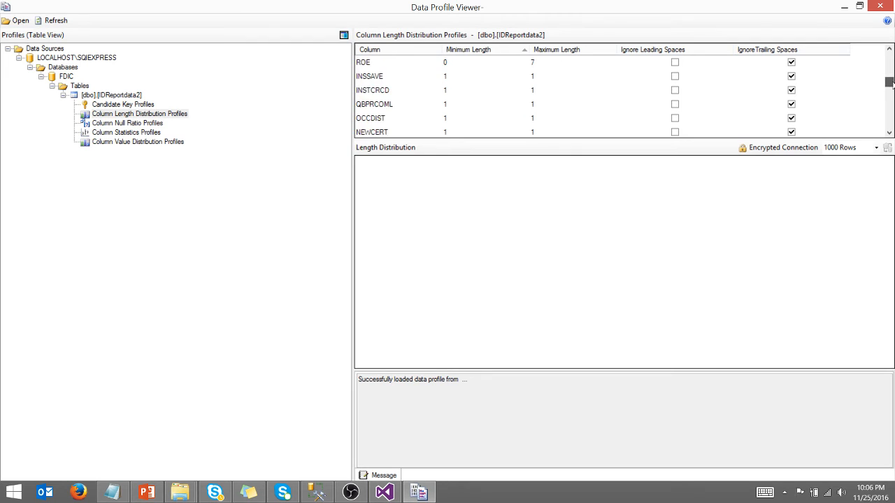
pyautogui.click(369, 90)
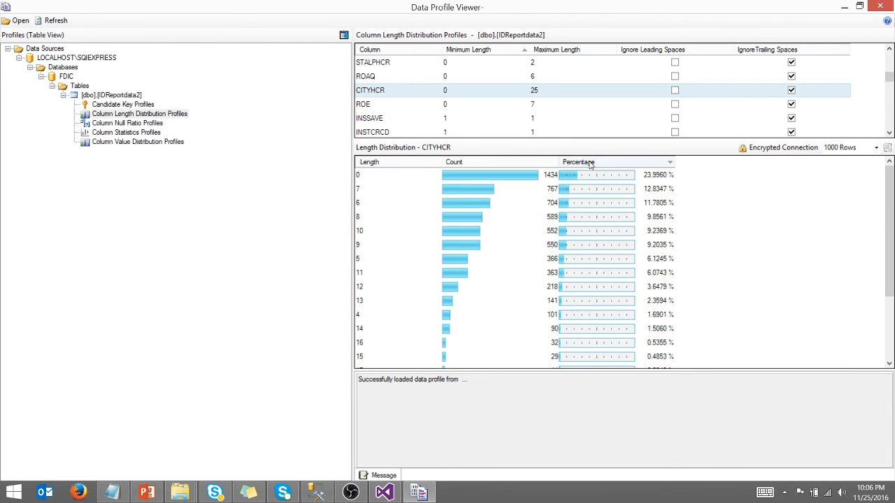
pyautogui.moveTo(361, 180)
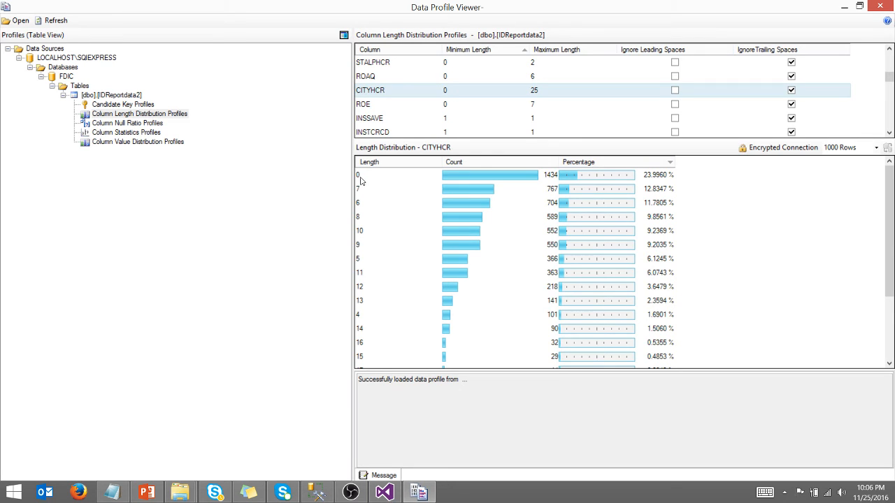
pyautogui.moveTo(548, 185)
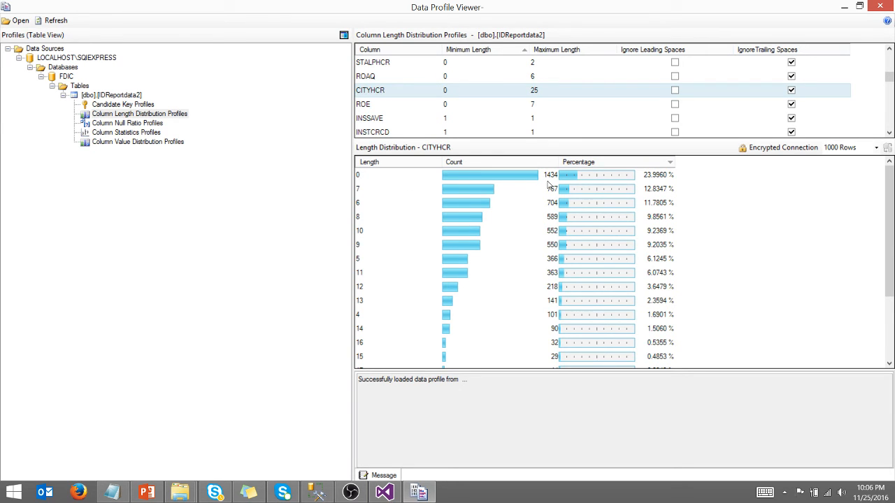
pyautogui.moveTo(593, 183)
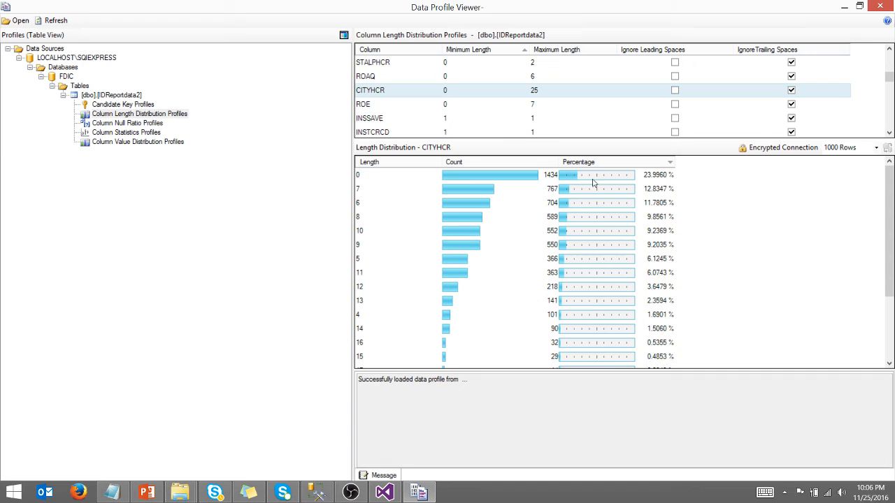
pyautogui.moveTo(658, 189)
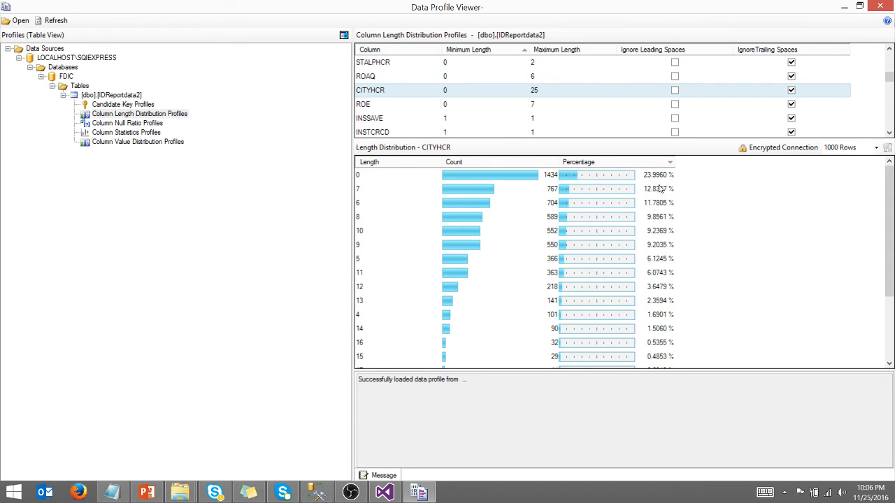
pyautogui.click(364, 104)
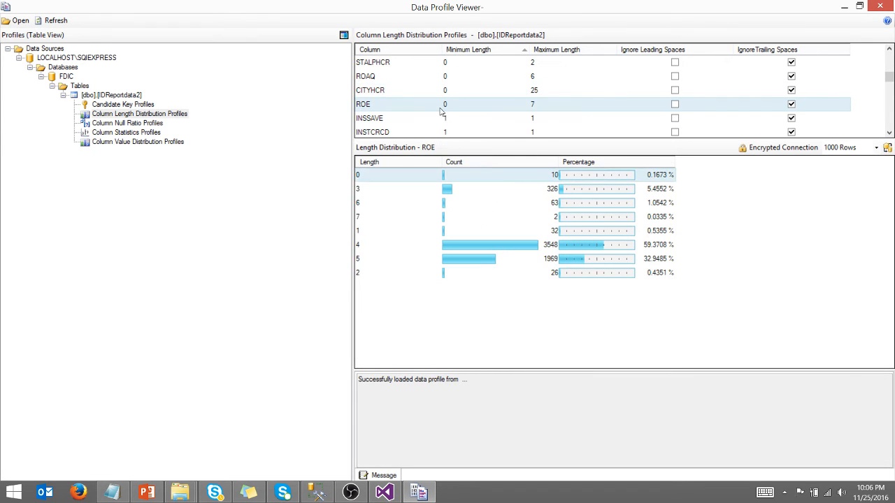
pyautogui.click(370, 118)
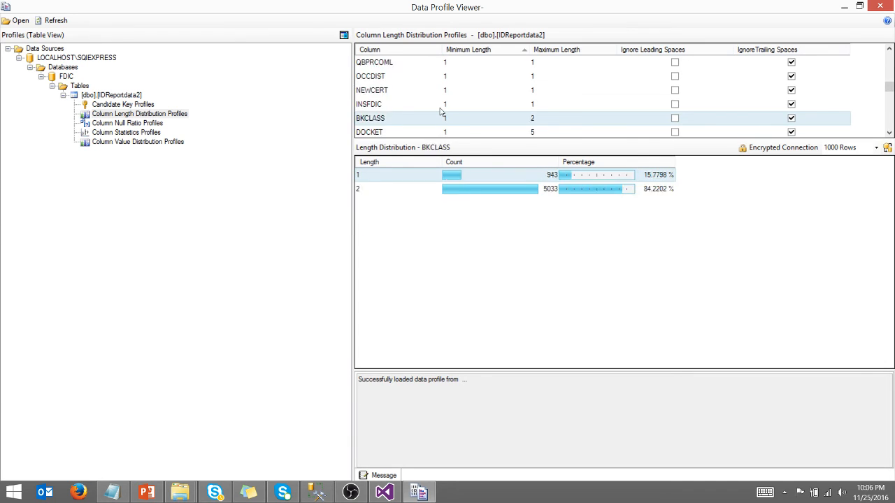
# Switch to Column Null Ratio Profiles showing 0 nulls per column.
pyautogui.click(127, 123)
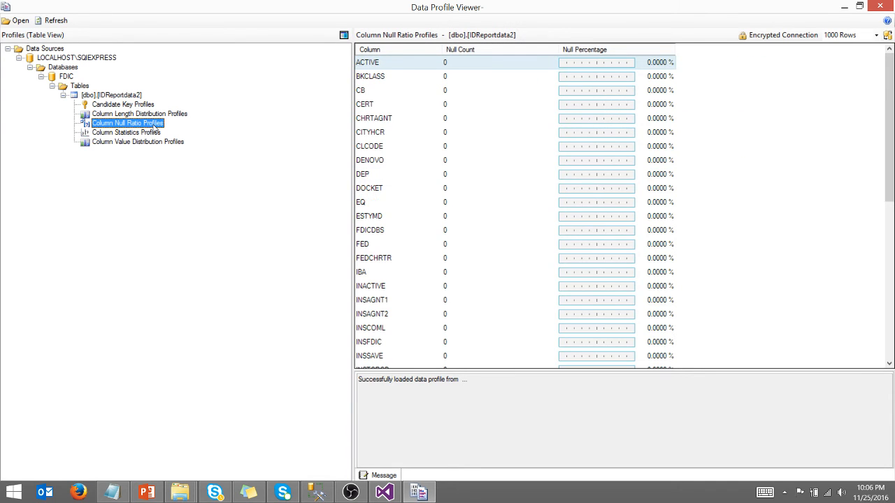
pyautogui.moveTo(889, 129)
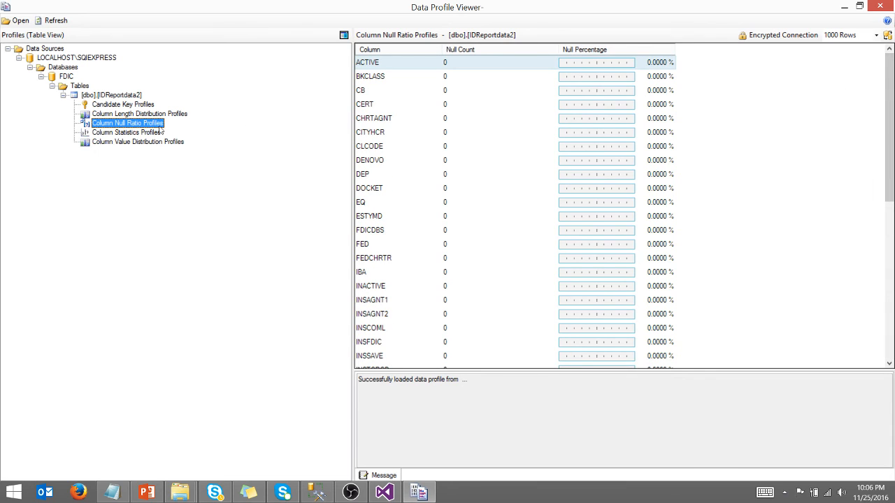
# Show Column Statistics Profiles with min, max, mean and deviation for NETINC and NETINCQ.
pyautogui.click(125, 132)
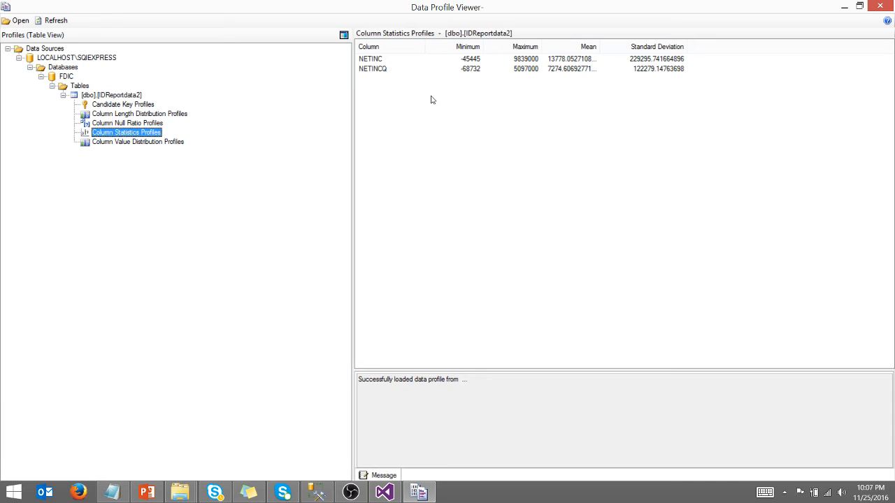
pyautogui.moveTo(381, 71)
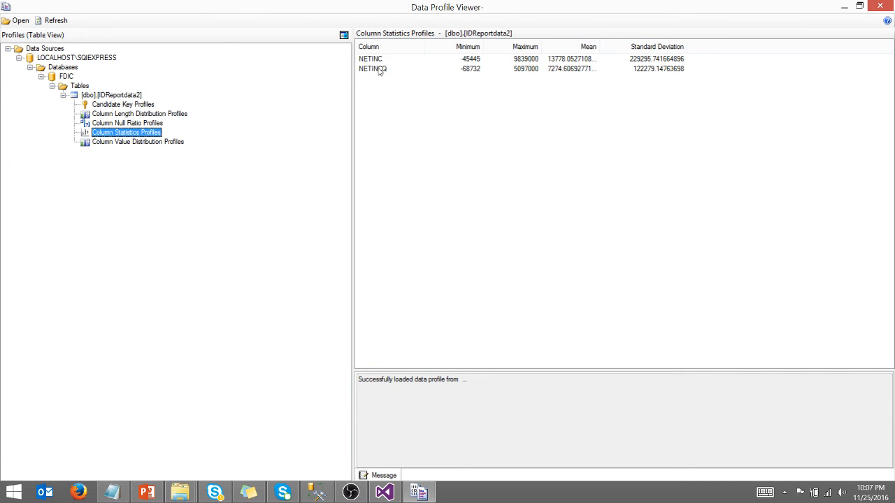
pyautogui.moveTo(464, 70)
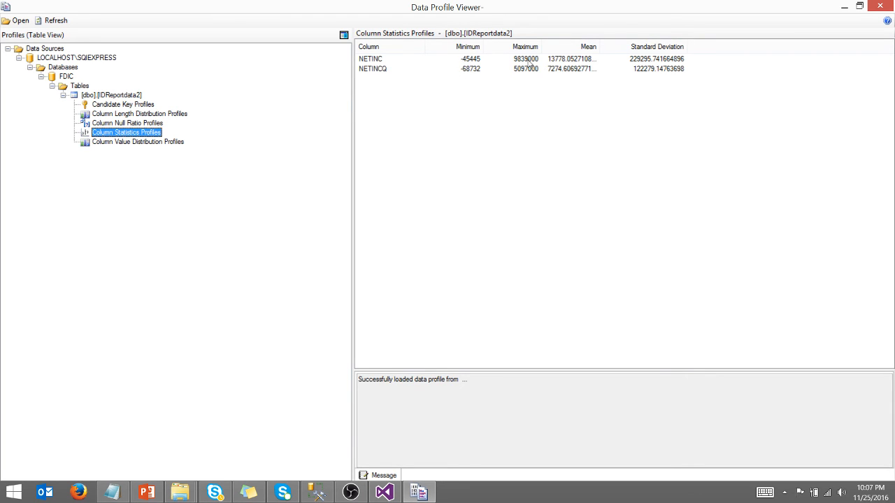
pyautogui.moveTo(599, 90)
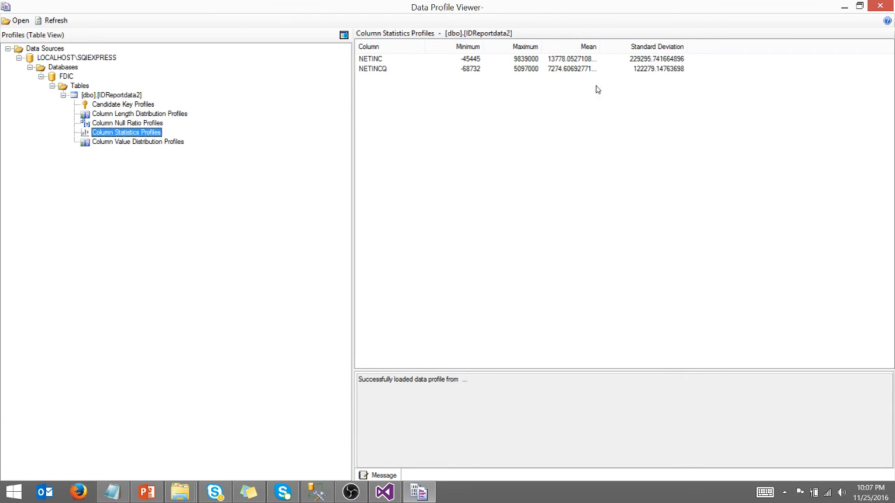
# Show Column Value Distribution Profiles and inspect the BKCLASS and CERT value counts.
pyautogui.click(137, 141)
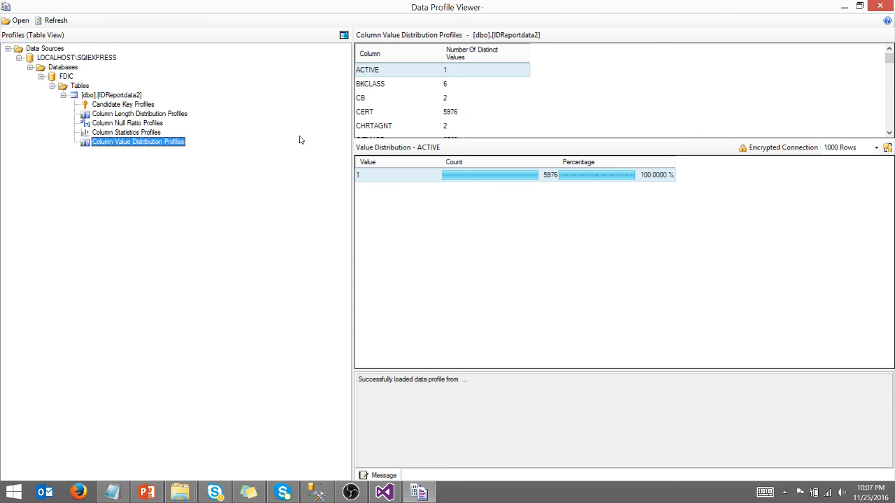
pyautogui.moveTo(380, 85)
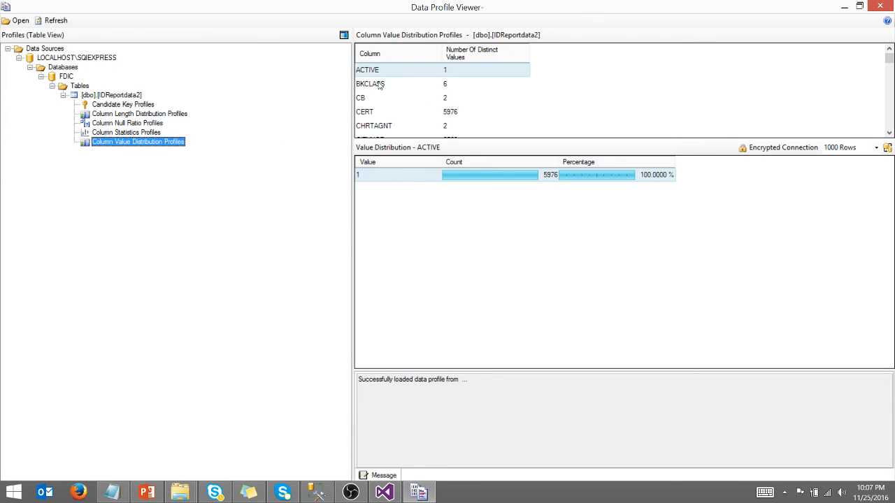
pyautogui.click(369, 84)
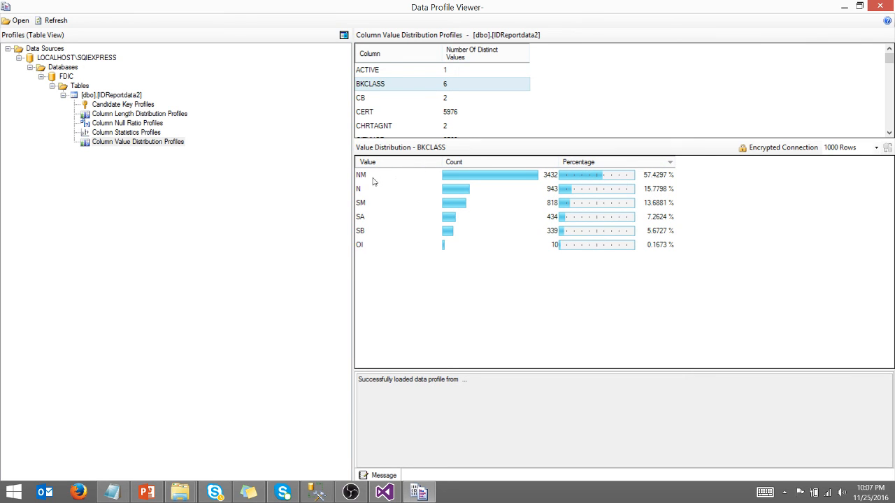
pyautogui.moveTo(557, 190)
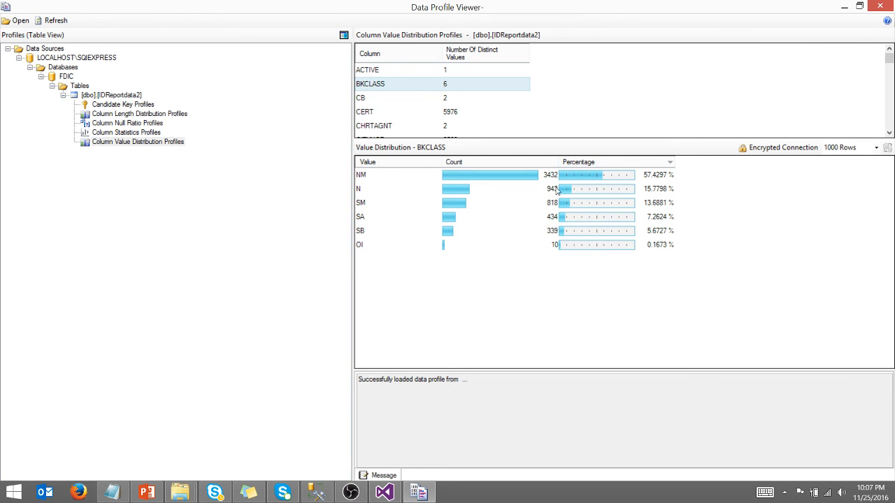
pyautogui.moveTo(539, 185)
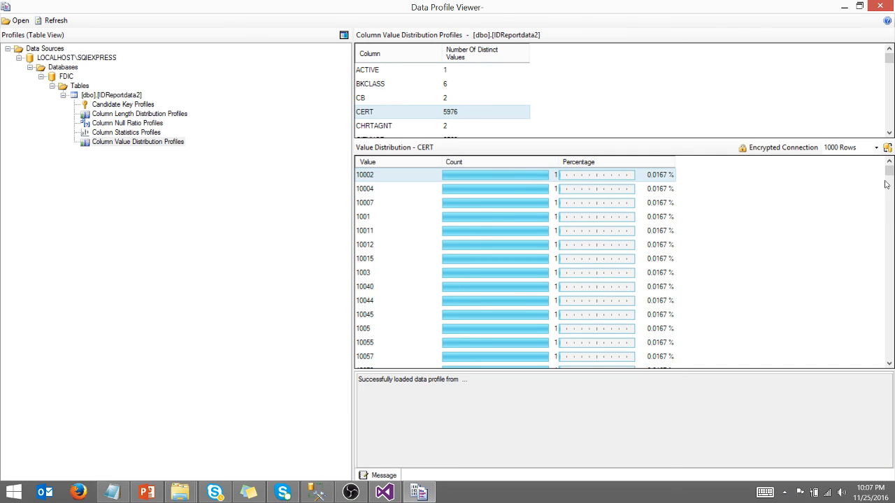
pyautogui.scroll(-3)
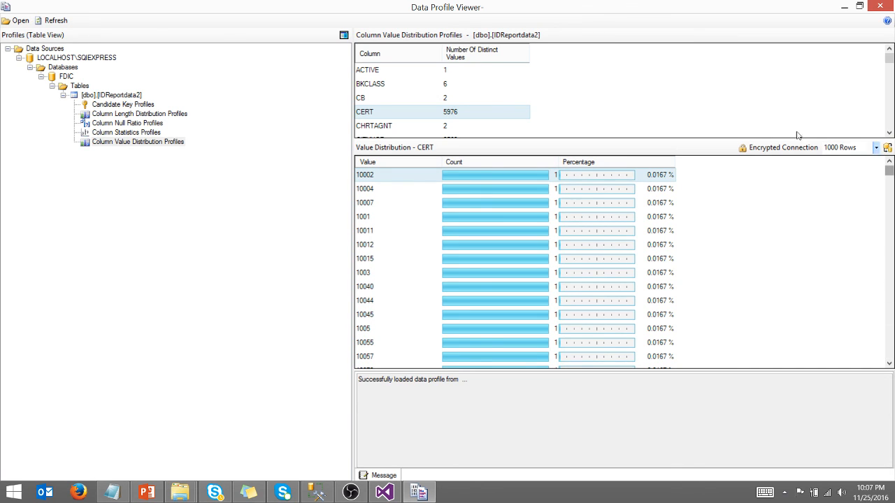
pyautogui.moveTo(762, 119)
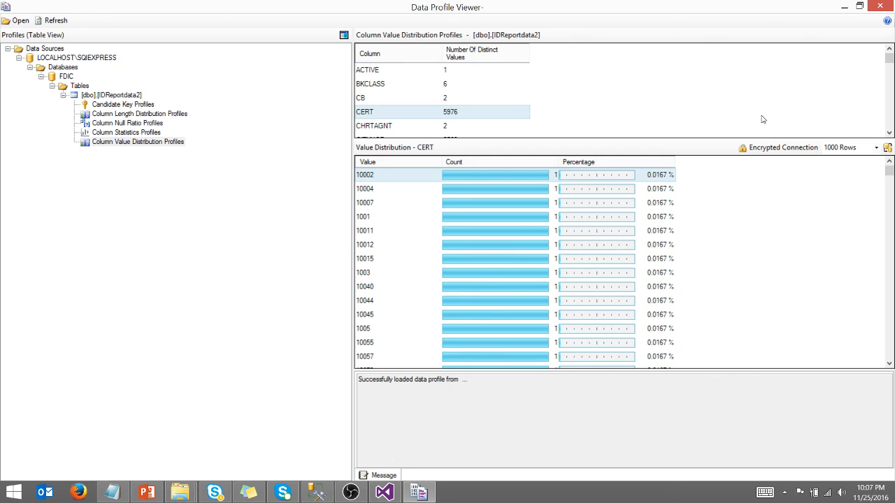
pyautogui.moveTo(327, 90)
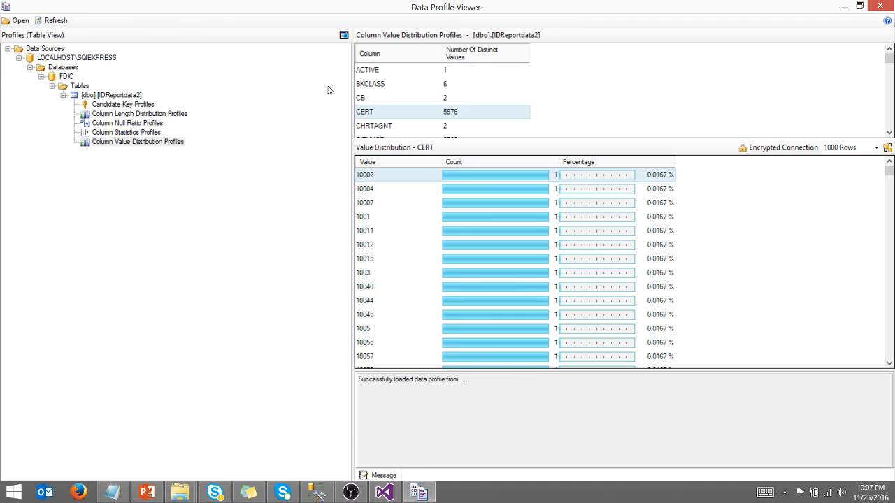